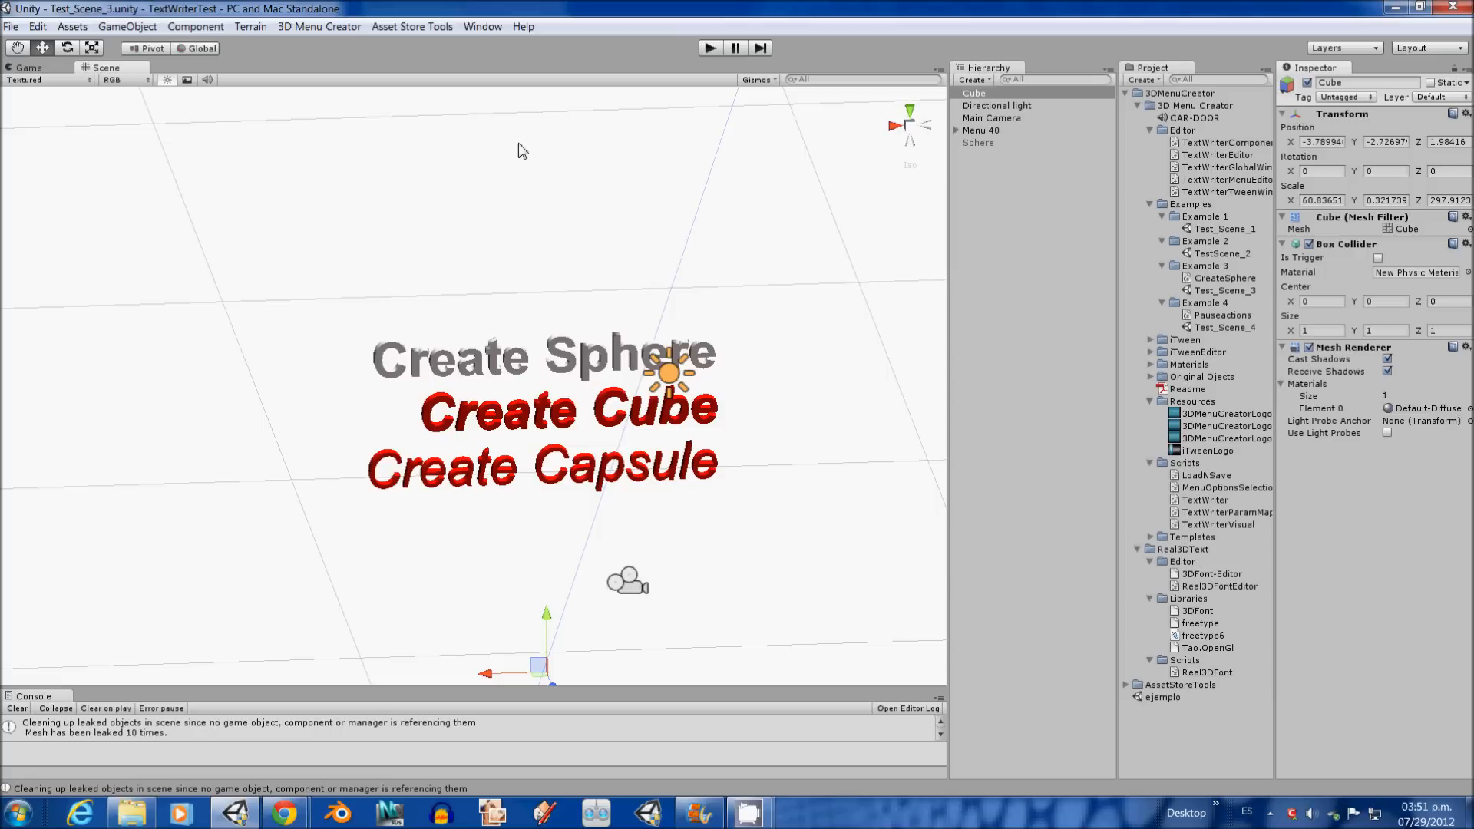
# Step: Inspect the Menu 40, Directional light and Main Camera objects in the Hierarchy
pyautogui.click(317, 26)
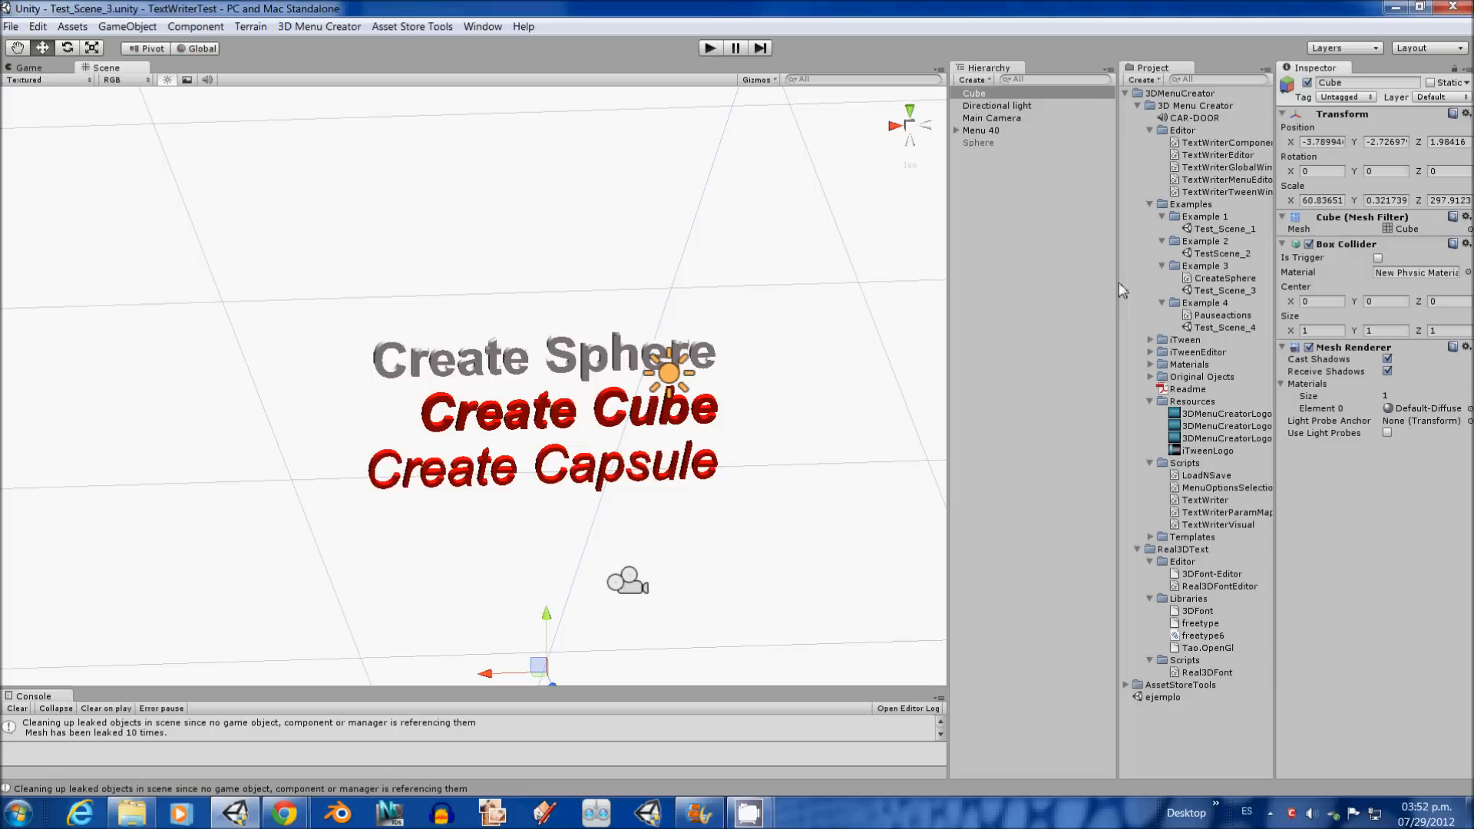
pyautogui.moveTo(1233, 297)
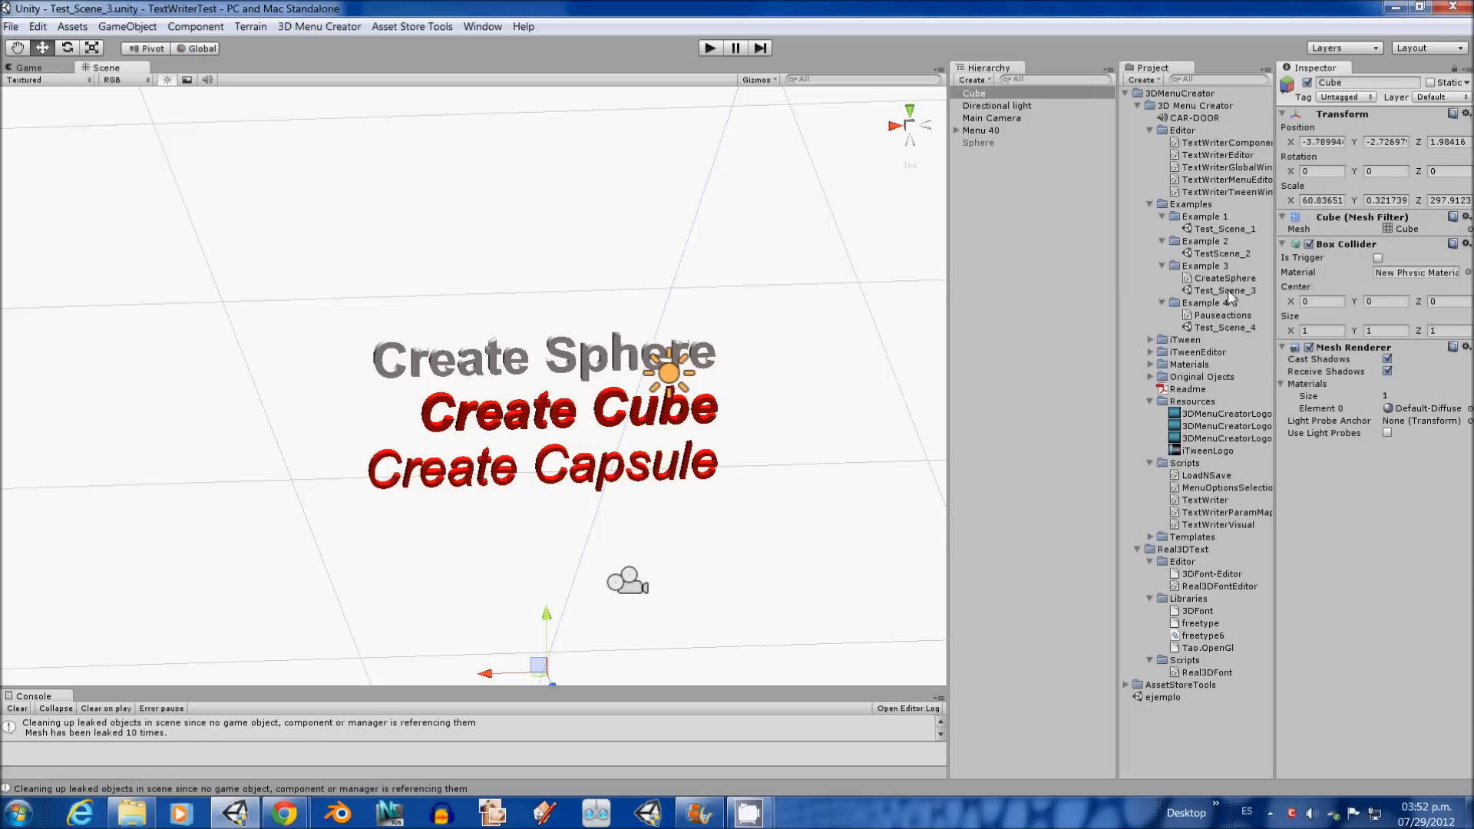
pyautogui.click(981, 129)
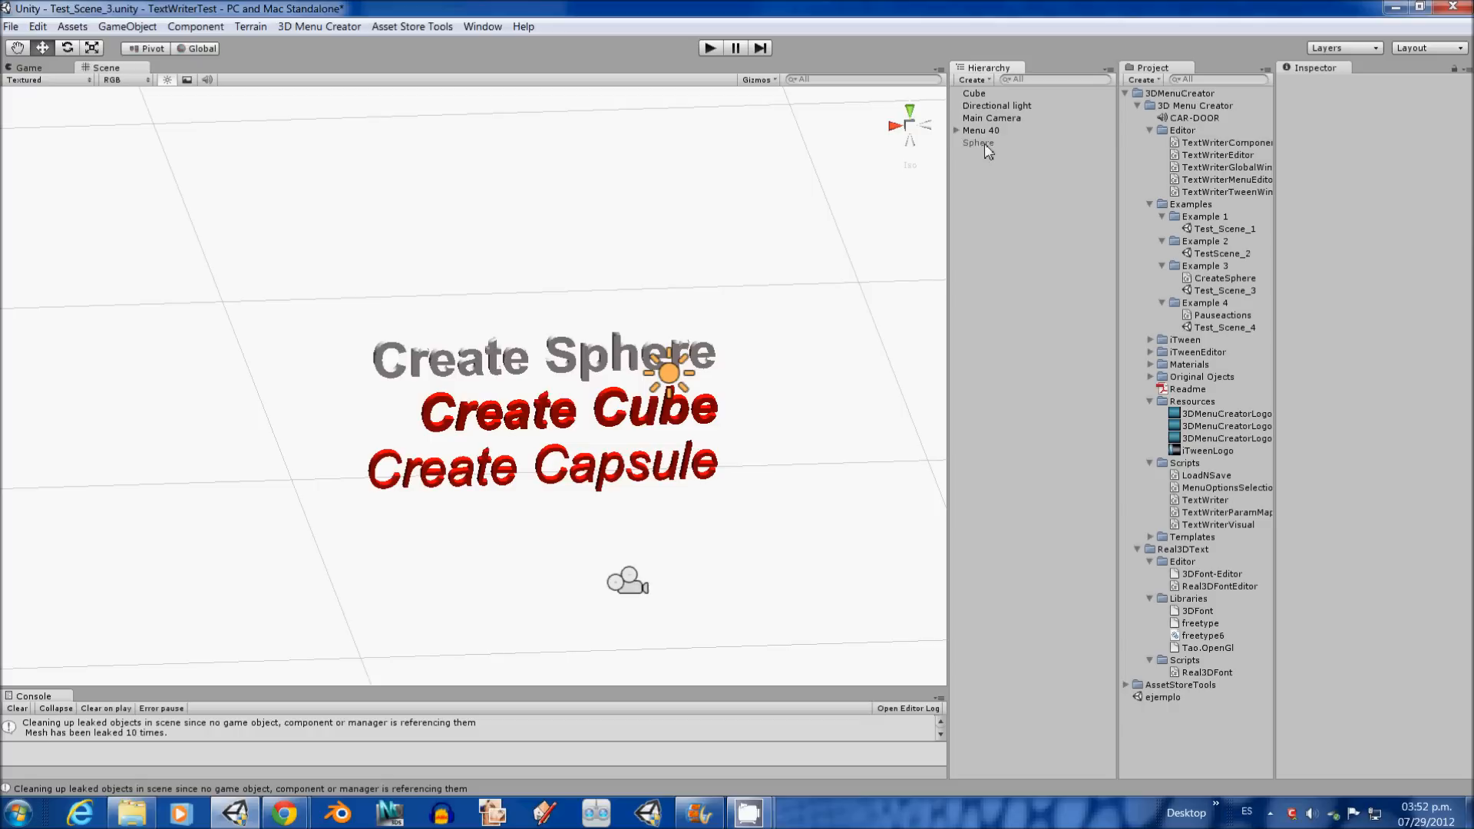
pyautogui.click(980, 128)
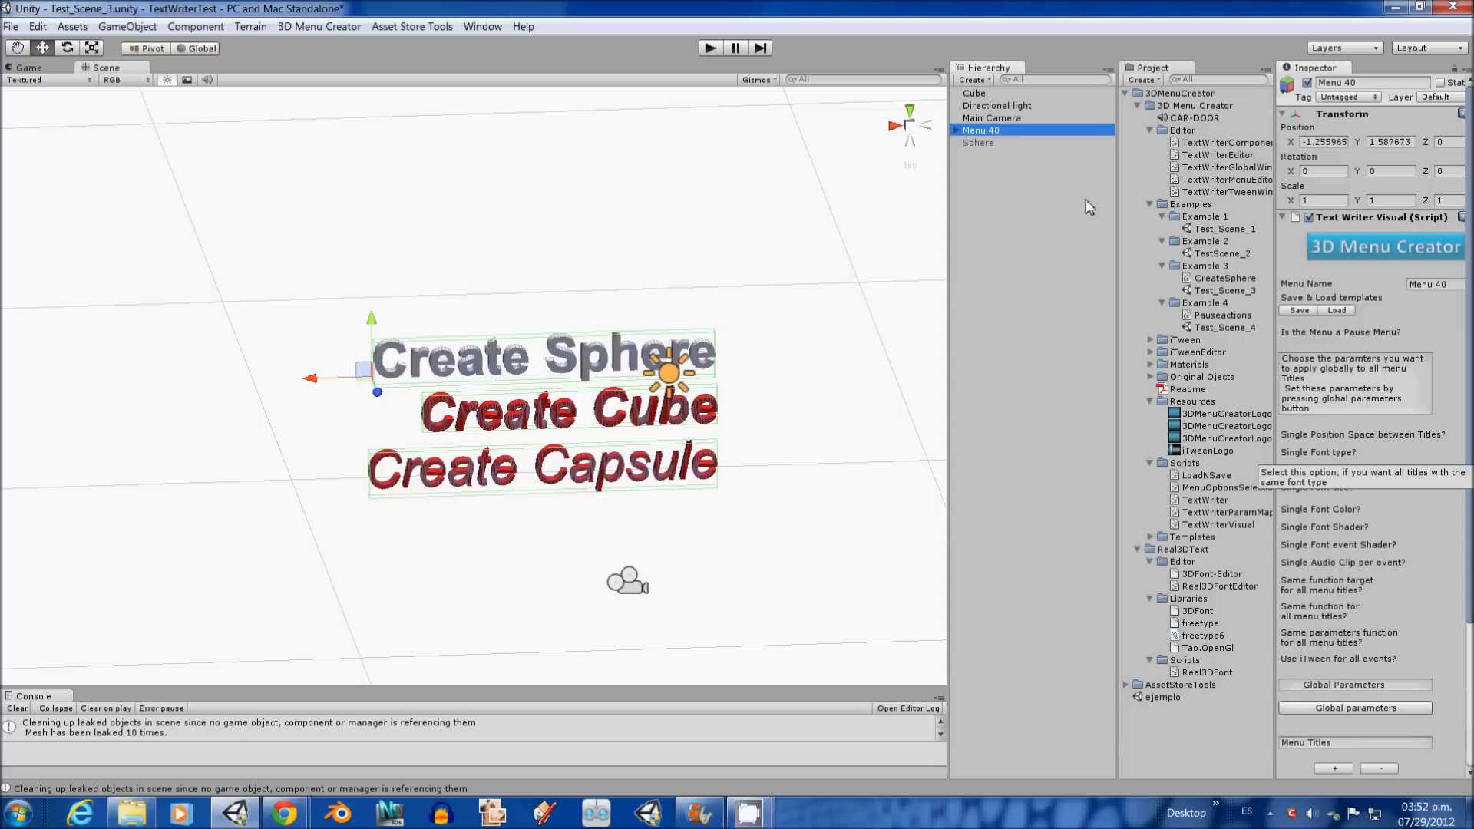
pyautogui.click(995, 105)
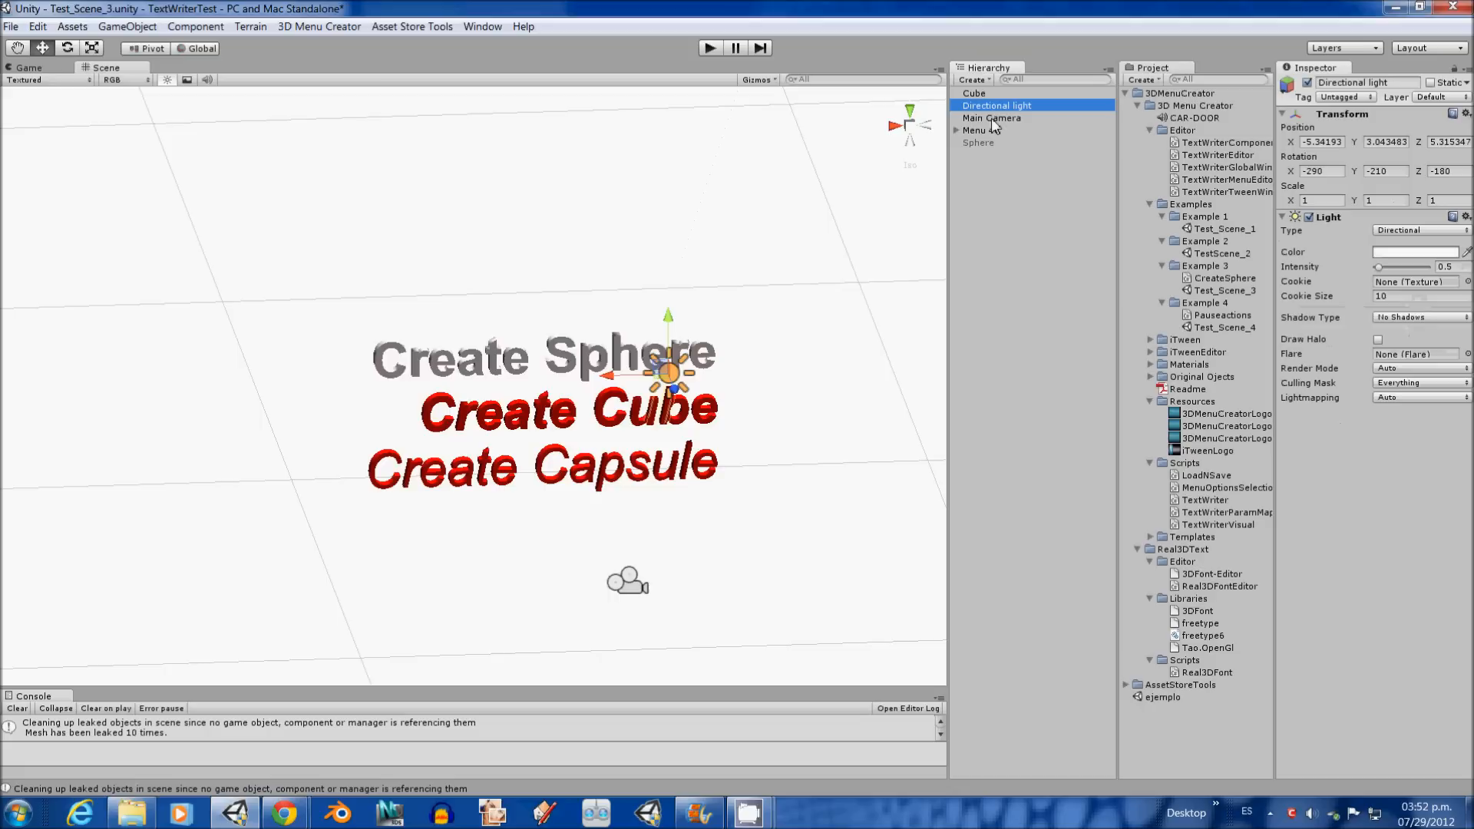
pyautogui.click(981, 129)
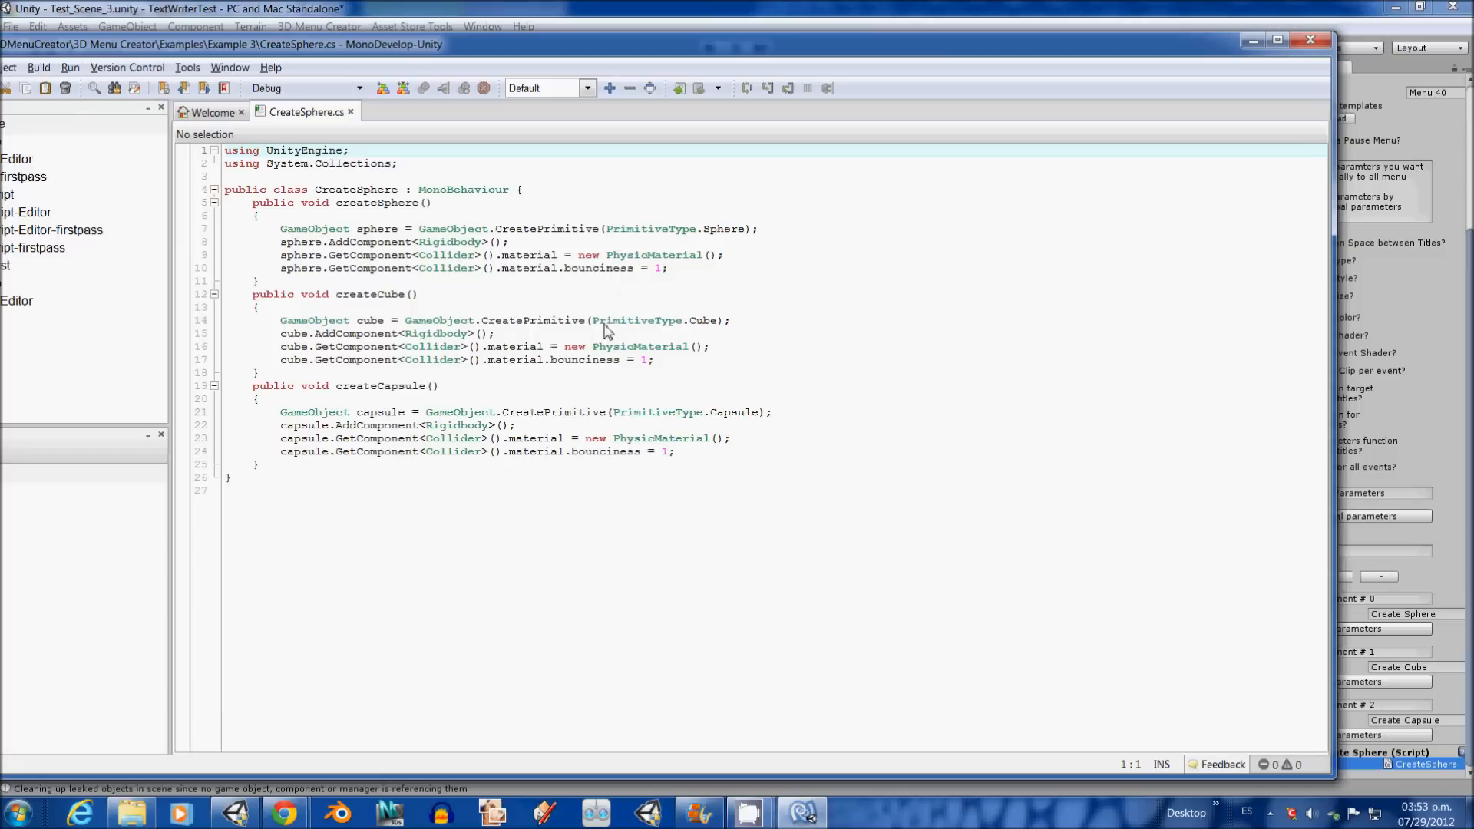
pyautogui.moveTo(487, 235)
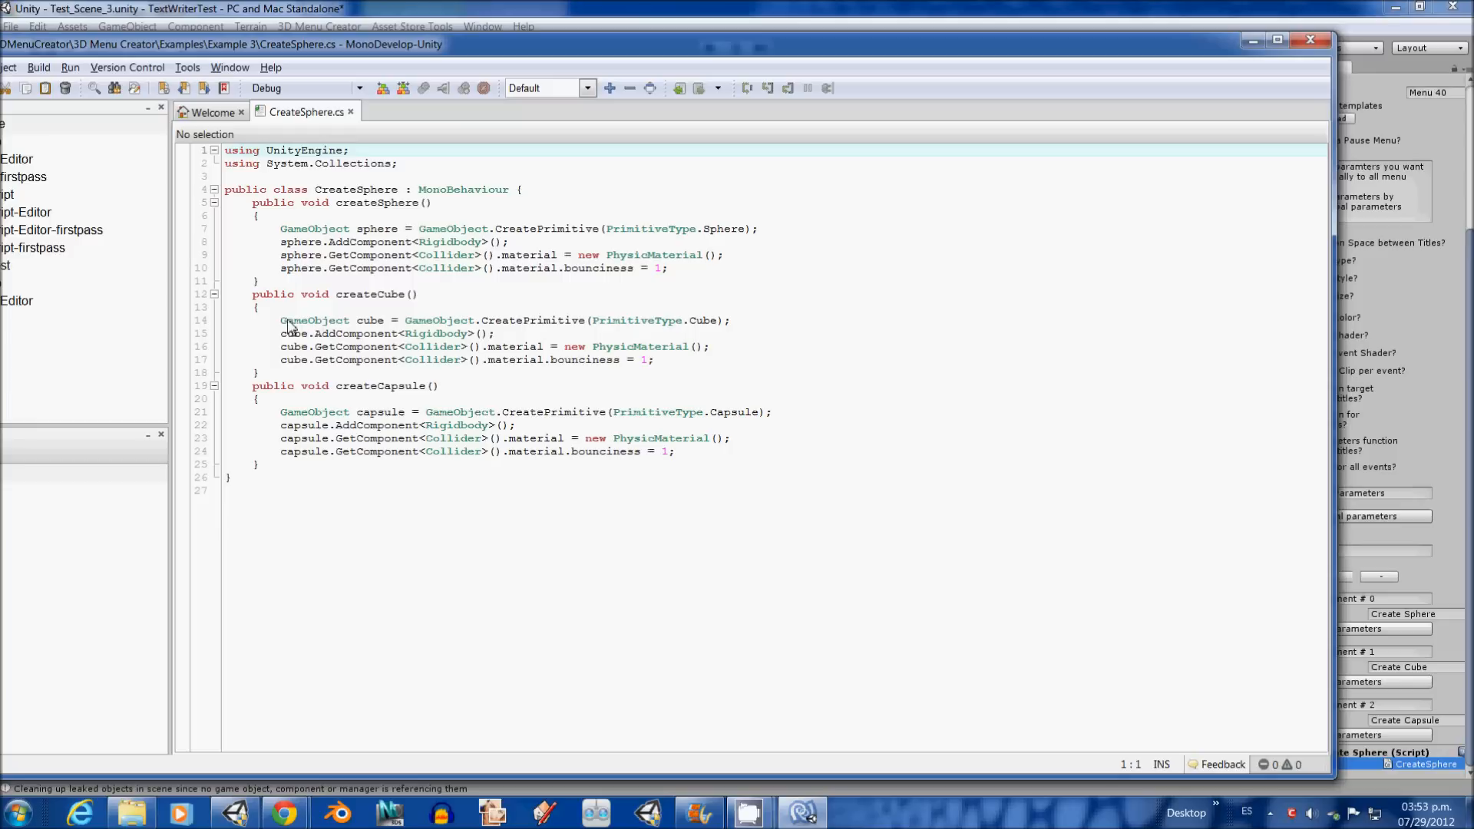
pyautogui.moveTo(394, 407)
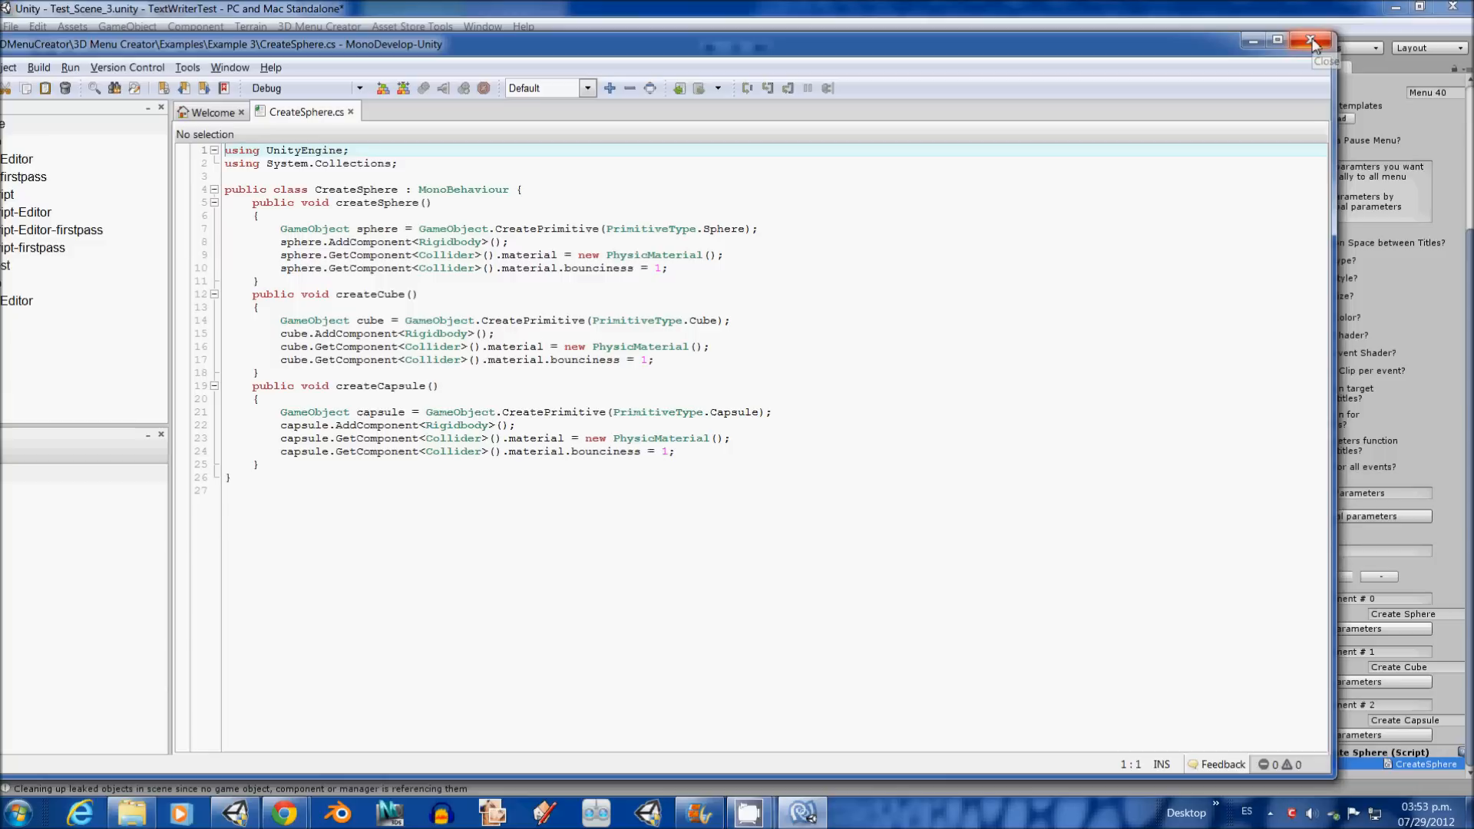
# Step: Close MonoDevelop after reading CreateSphere.cs and return to Unity
pyautogui.click(1312, 40)
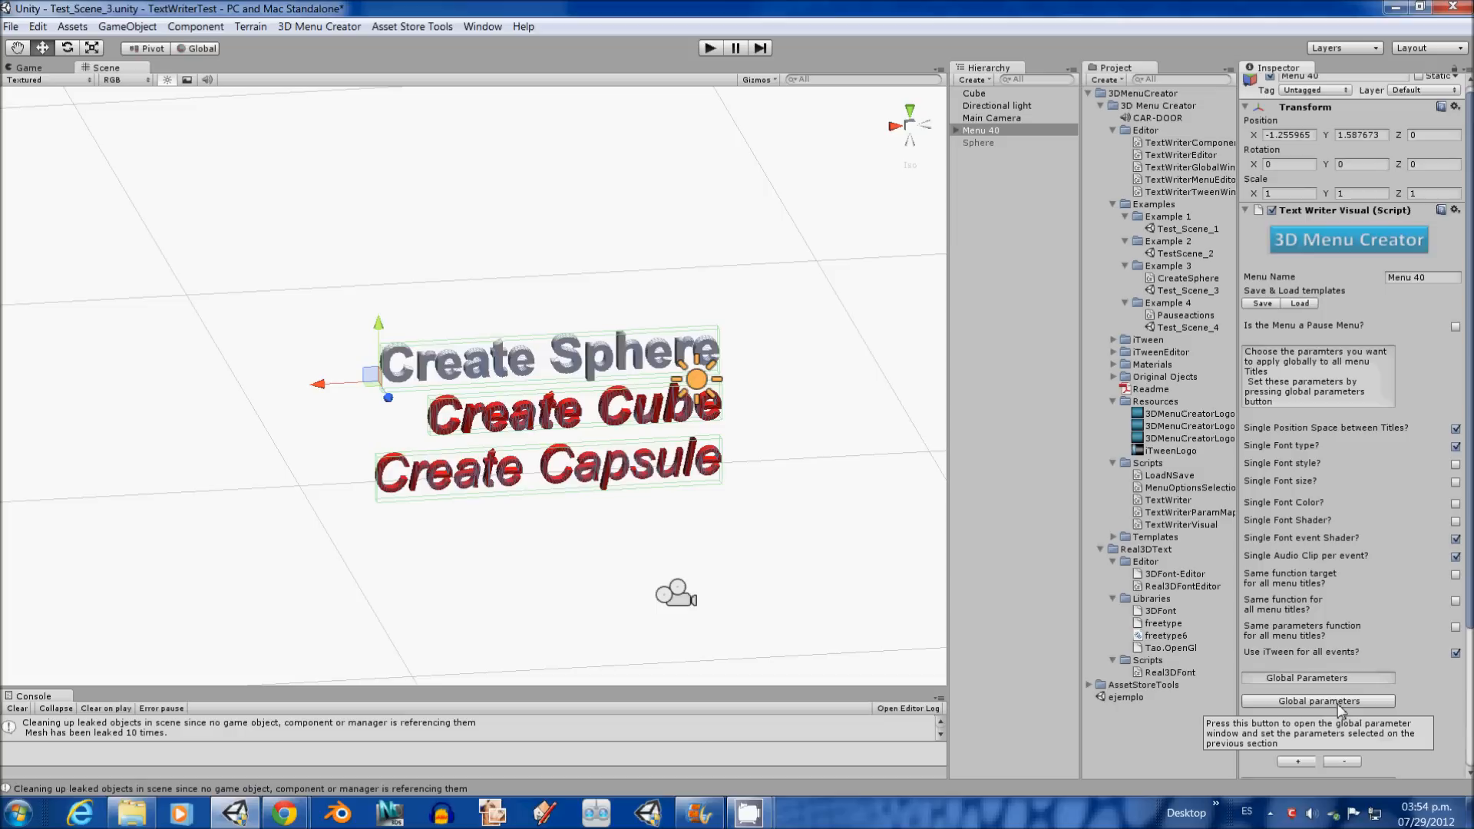
# Step: Show the Global Config window from the Text Writer Visual inspector's Global parameters button
pyautogui.click(1317, 702)
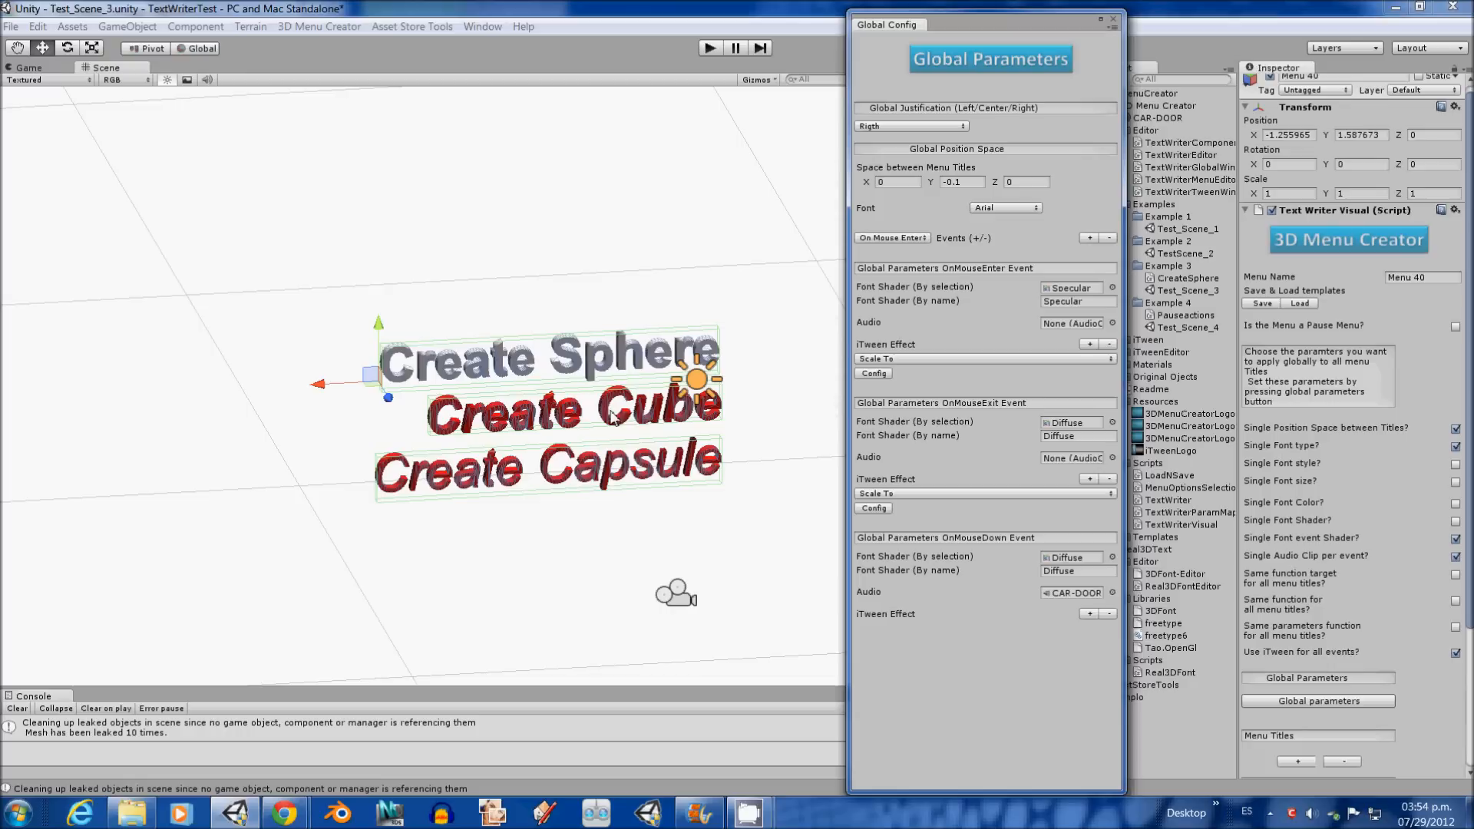
pyautogui.click(1024, 181)
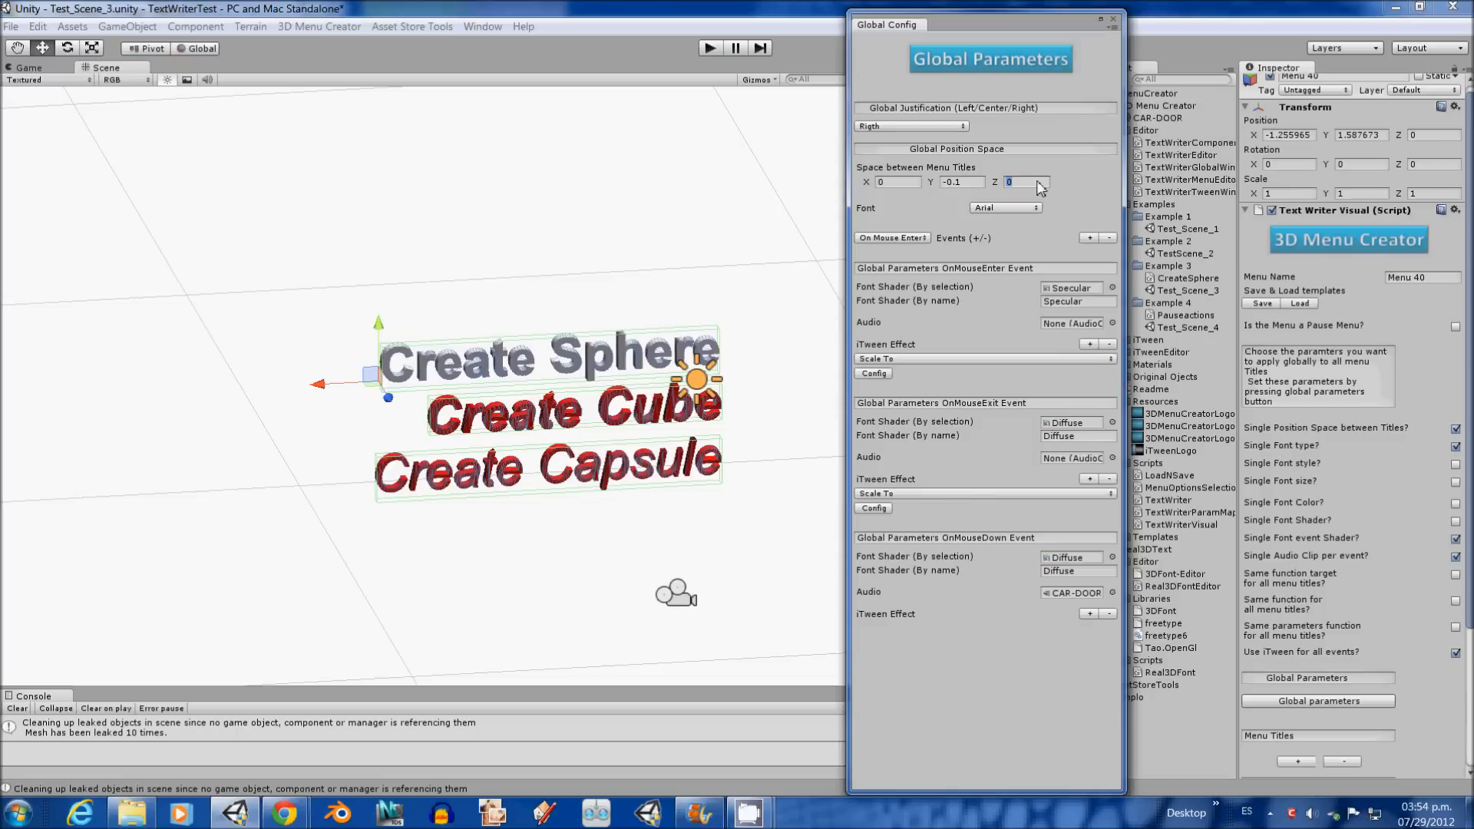
pyautogui.write('5')
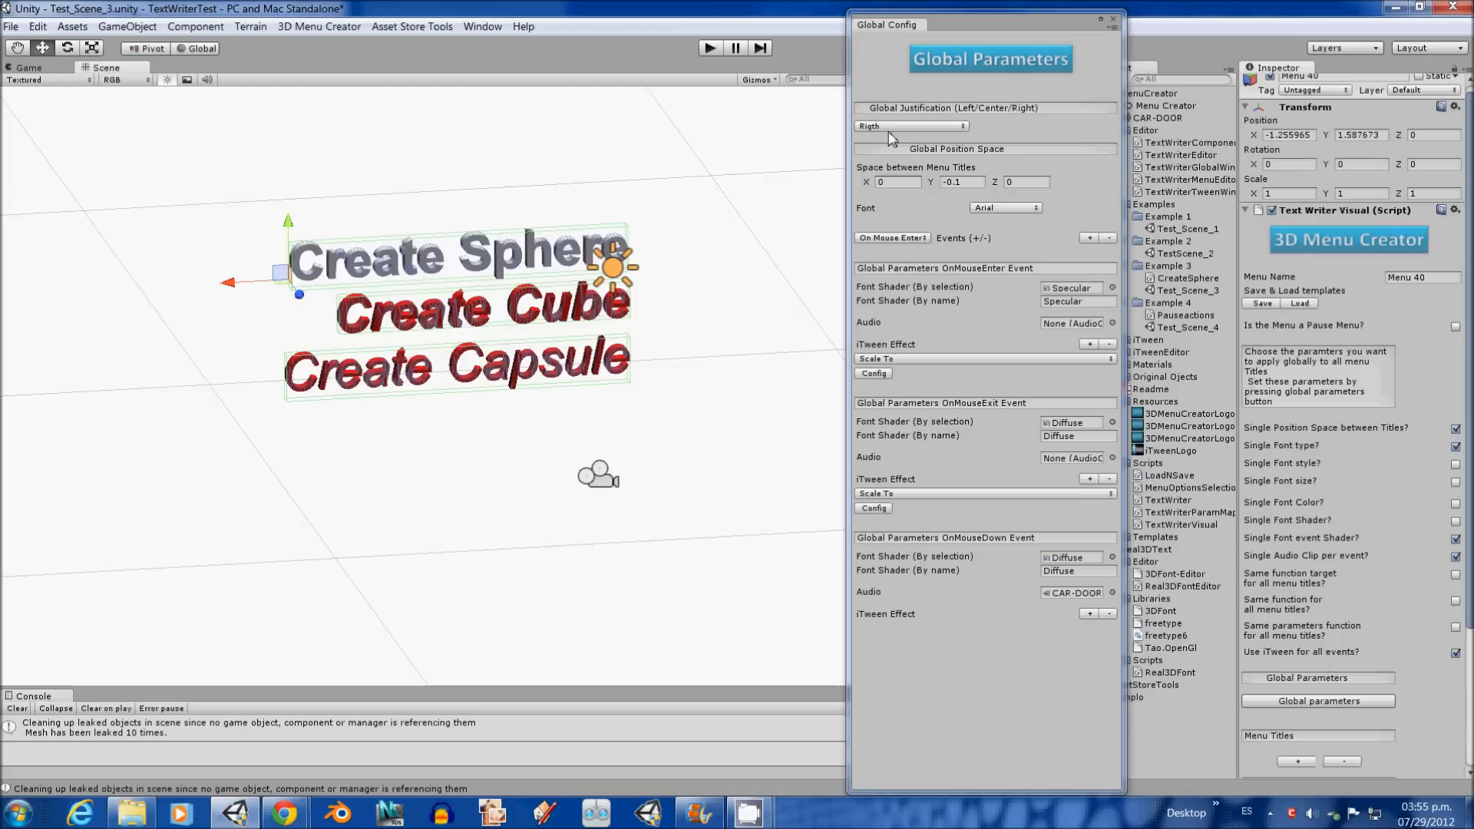
pyautogui.click(907, 126)
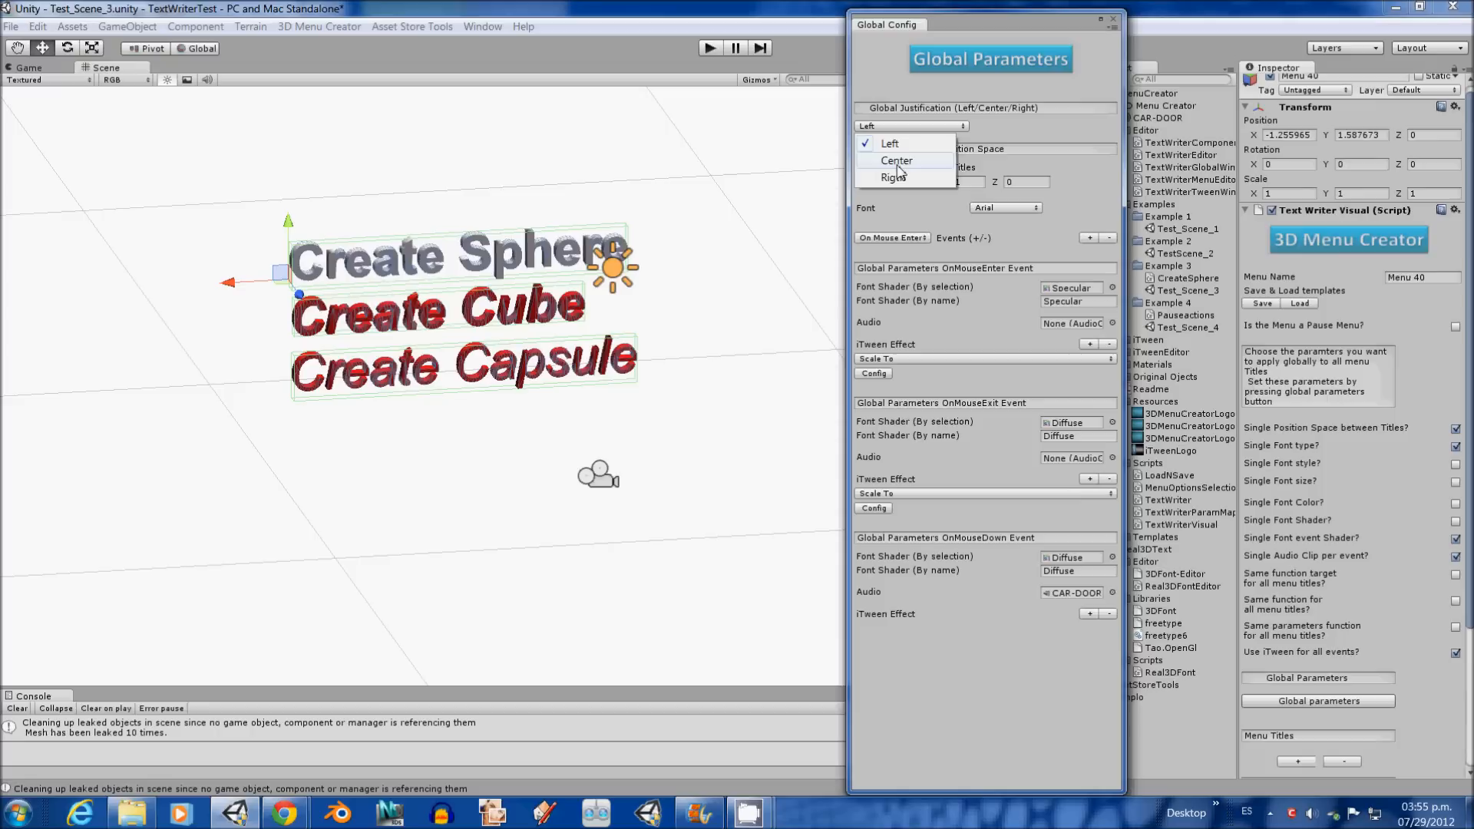
pyautogui.click(894, 178)
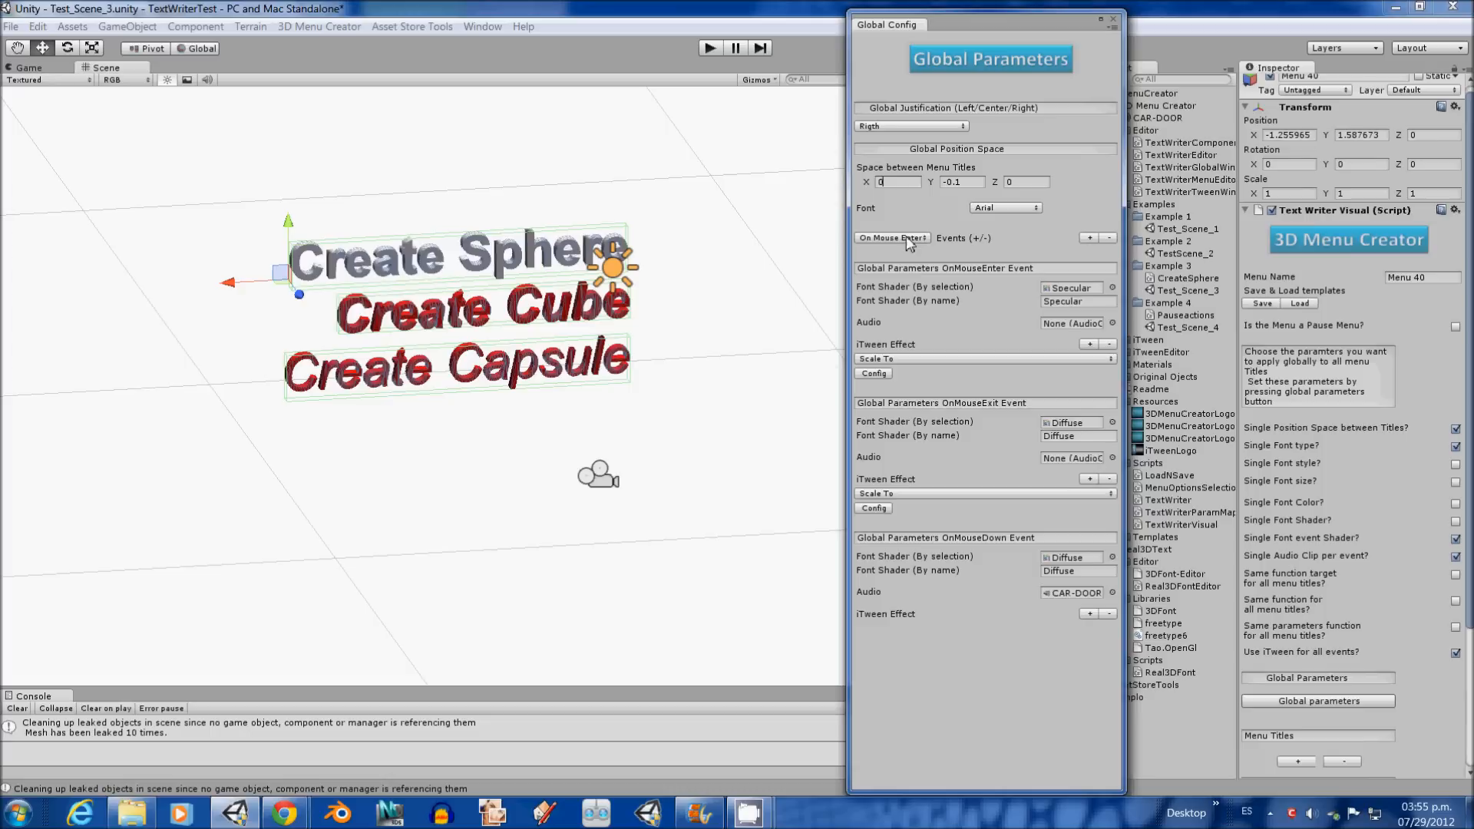
pyautogui.click(890, 237)
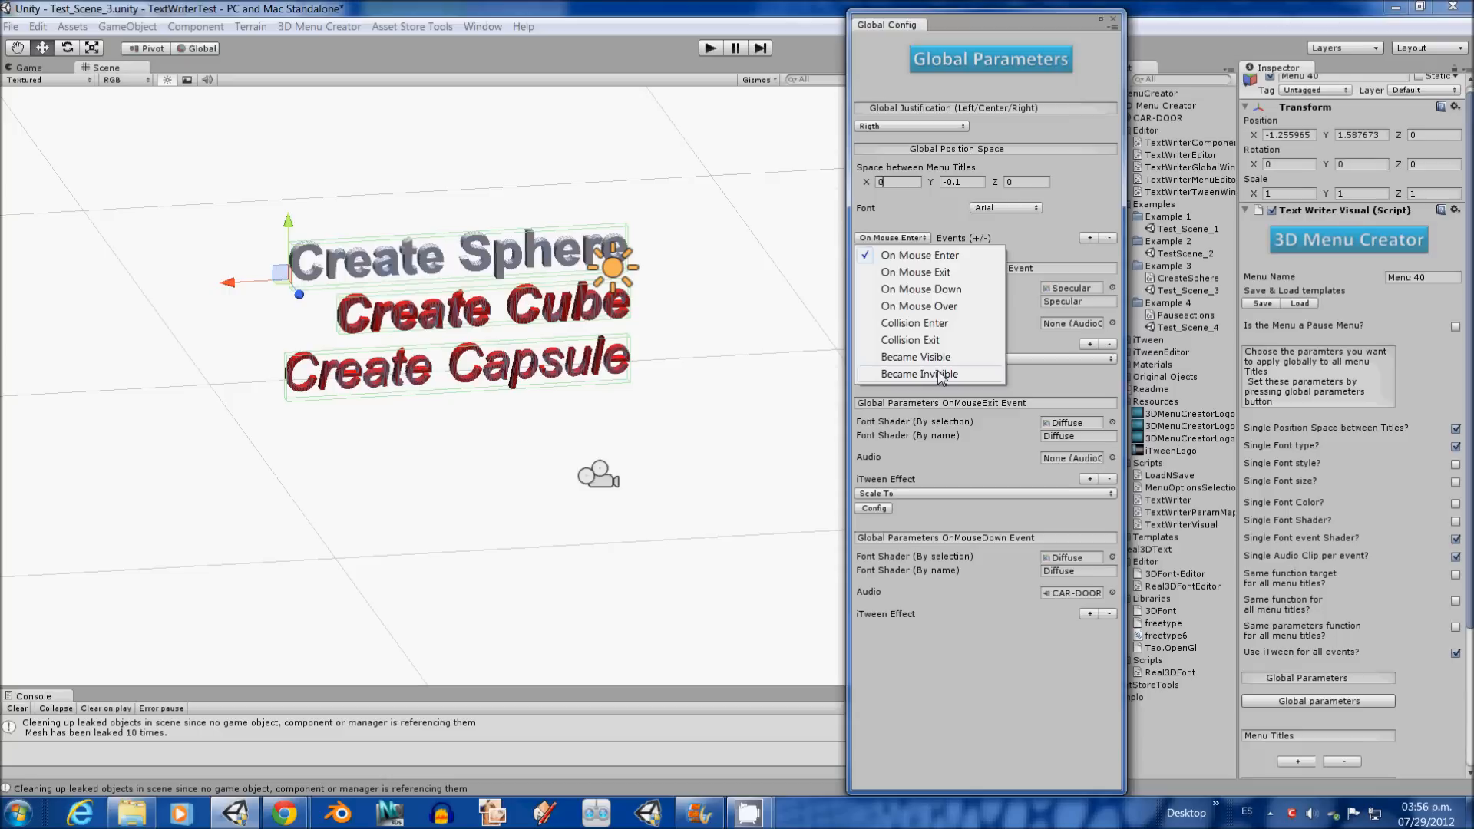
pyautogui.click(918, 255)
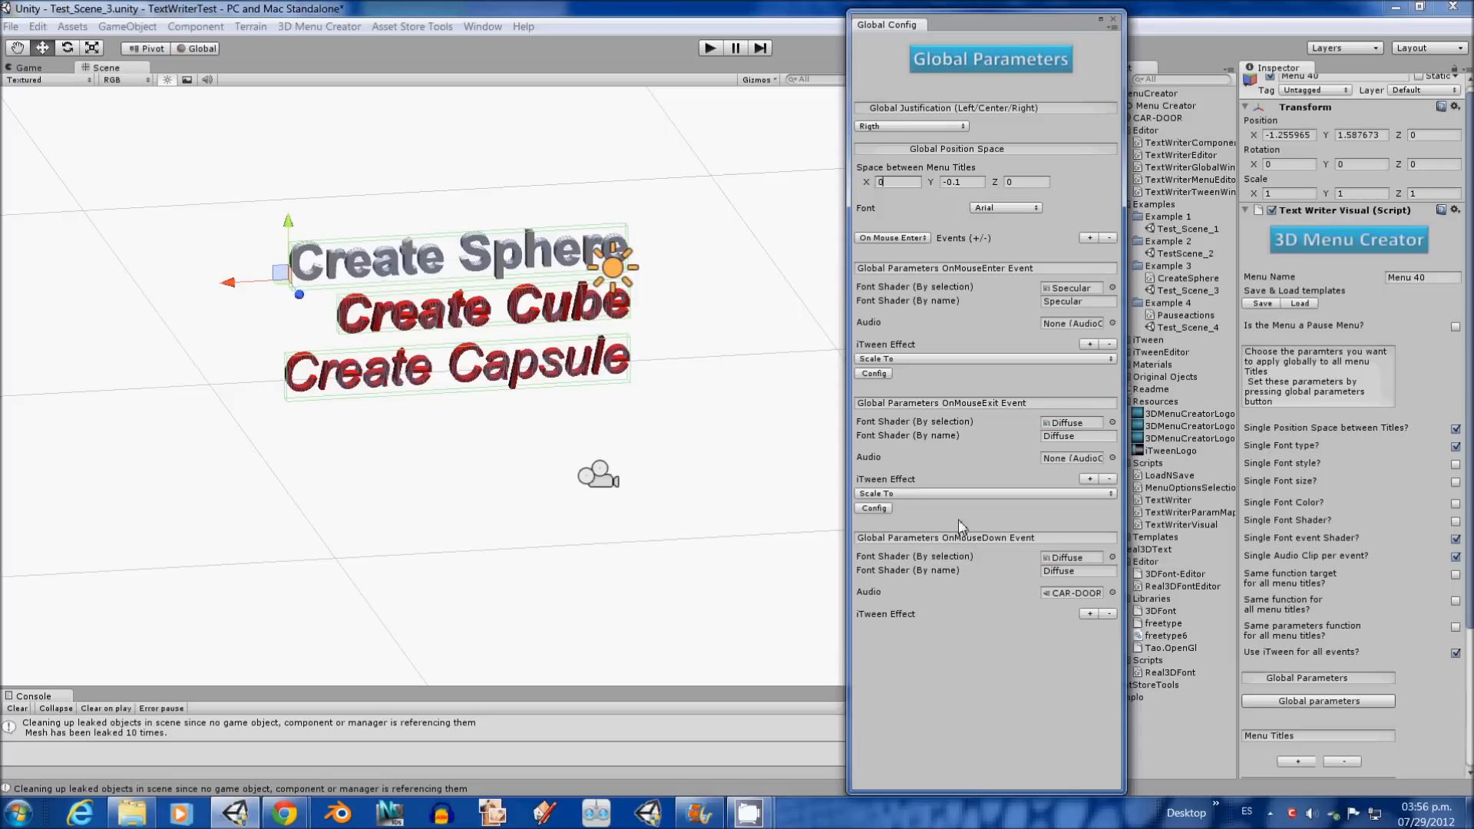
pyautogui.moveTo(935, 295)
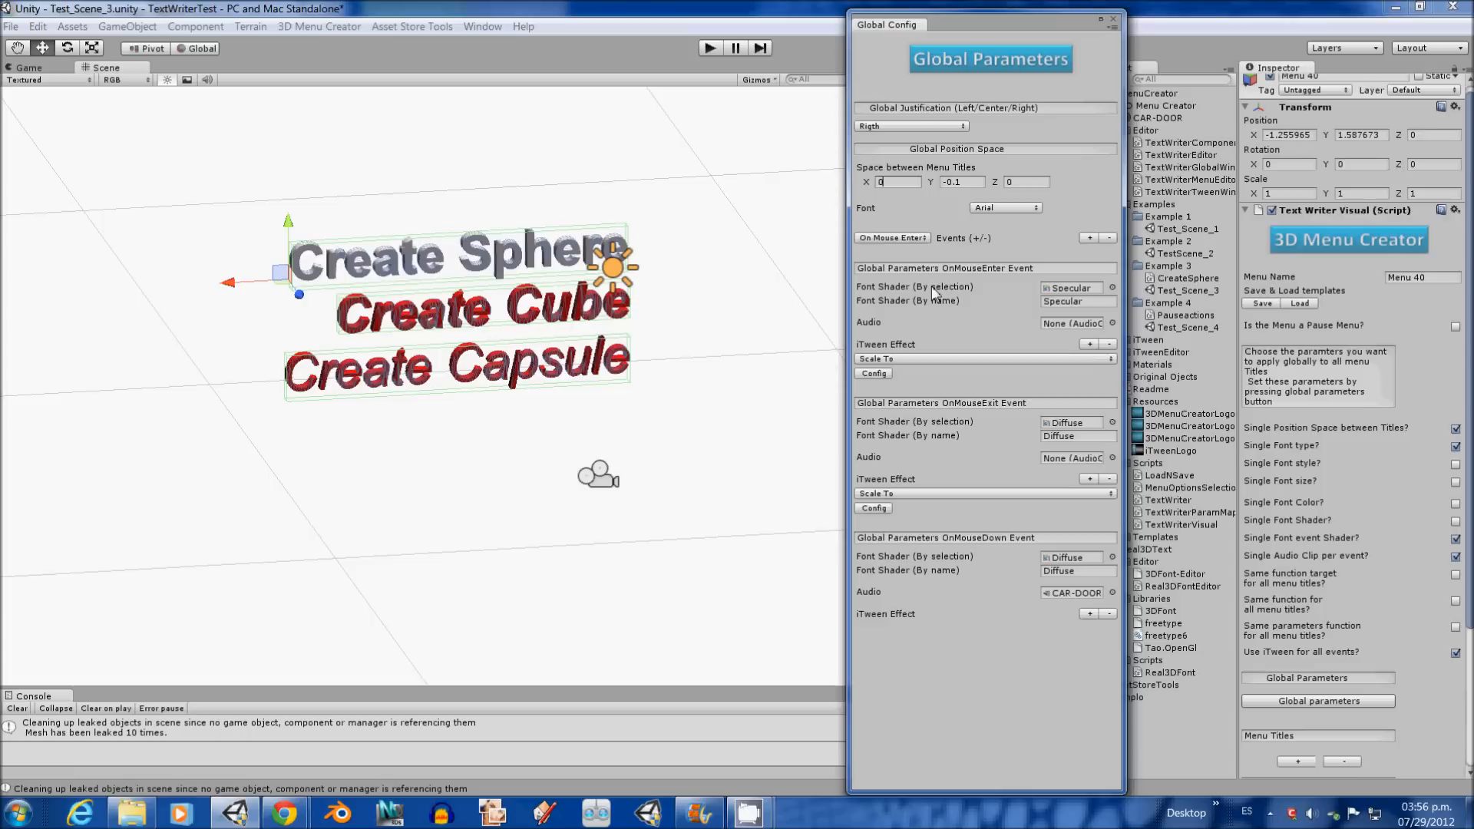
pyautogui.moveTo(1046, 333)
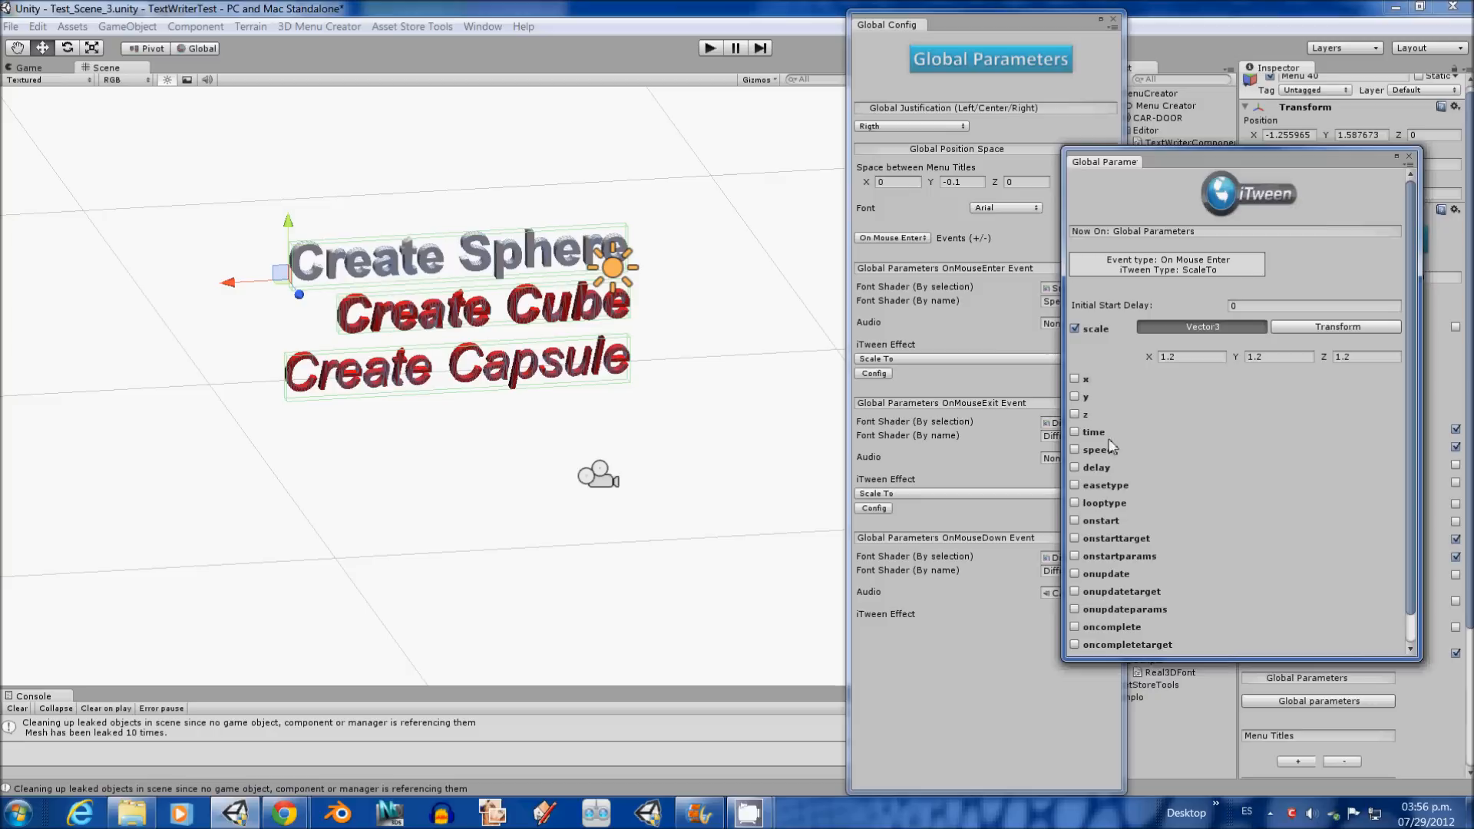
# Step: Close the iTween Global Parameters window to return to Global Config
pyautogui.click(1408, 161)
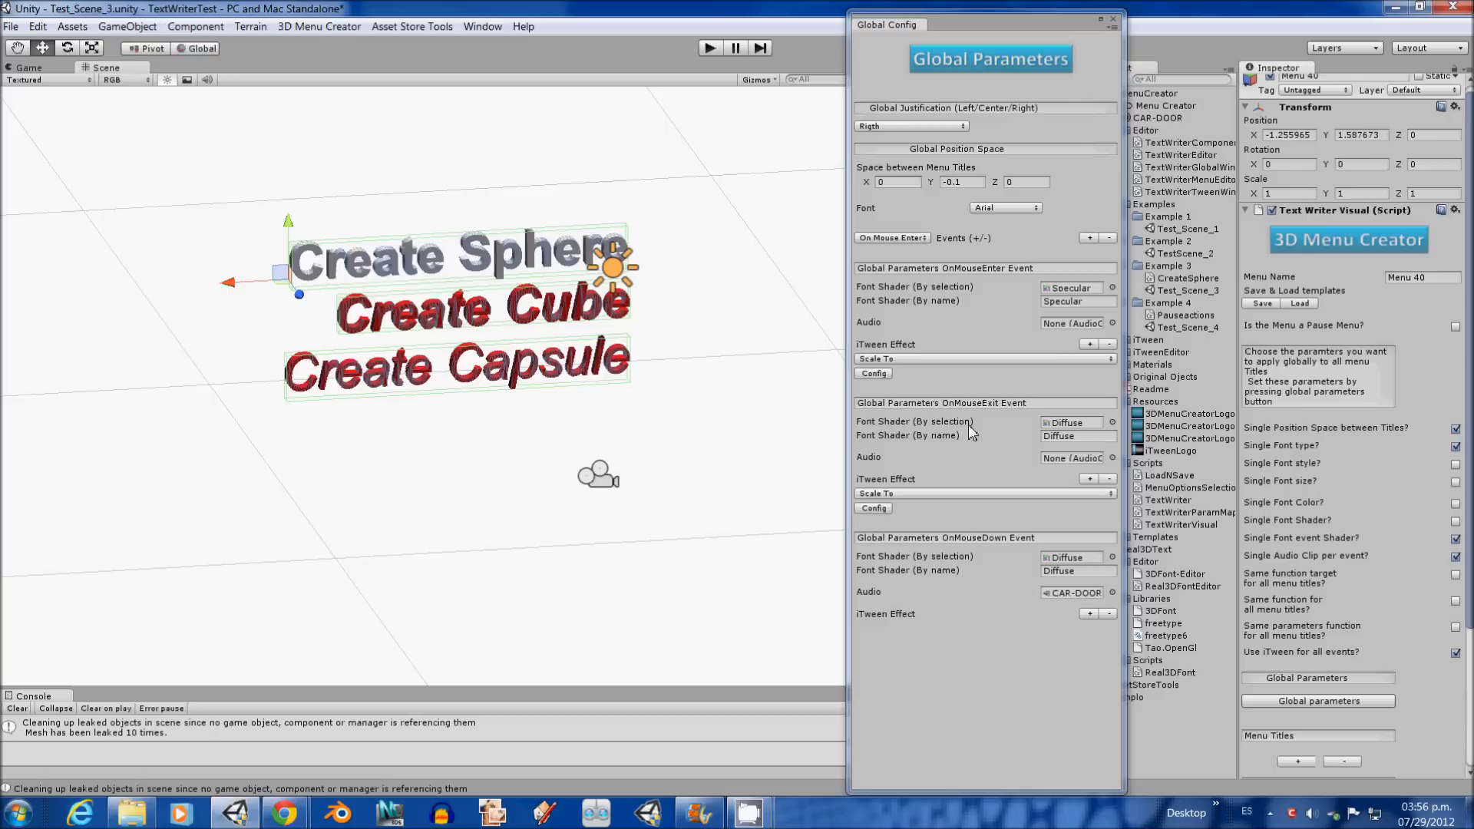
# Step: Close the Global Config window and return to the Menu 40 Inspector
pyautogui.click(872, 508)
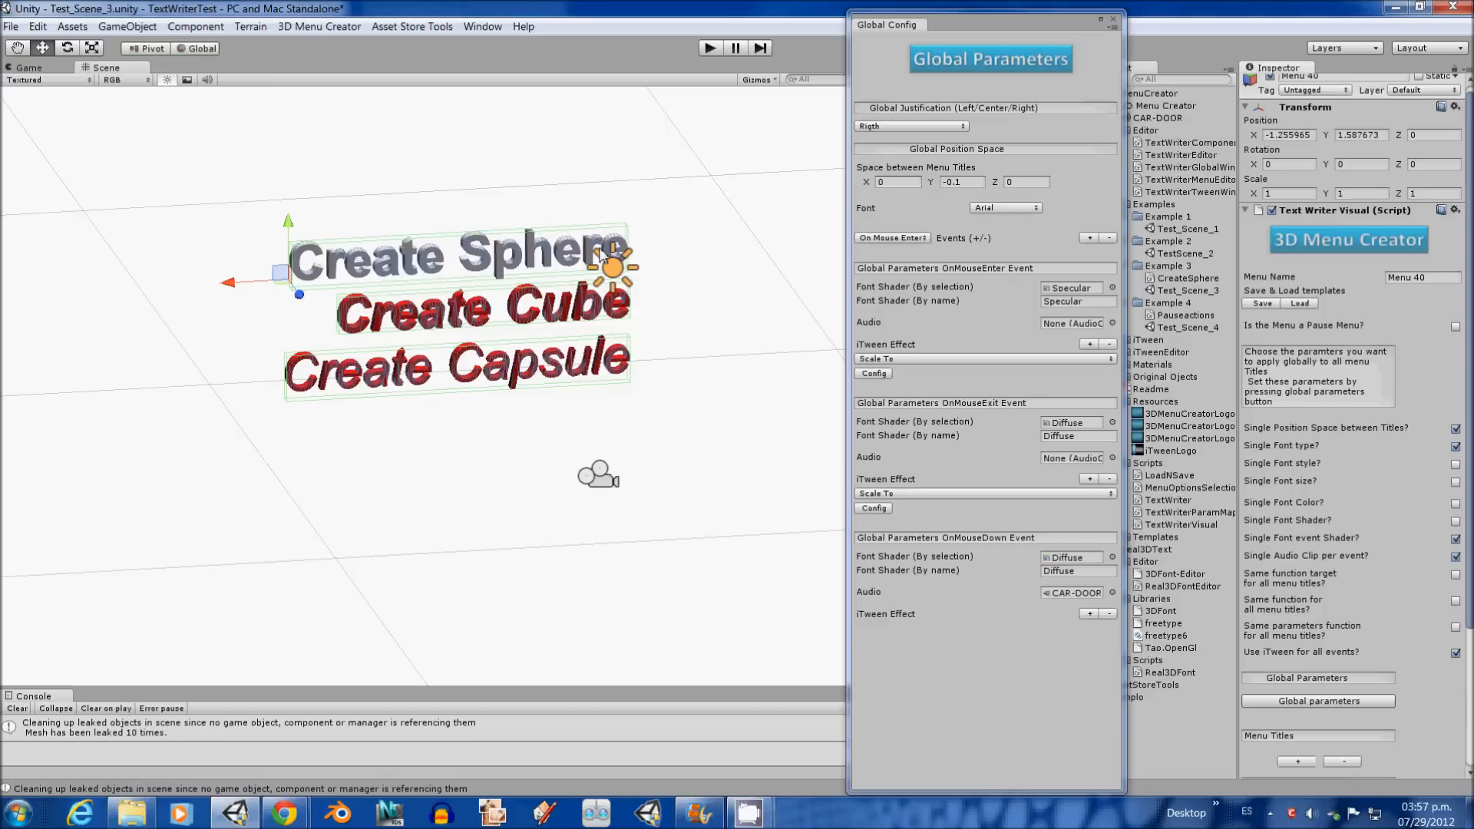
pyautogui.moveTo(1077, 603)
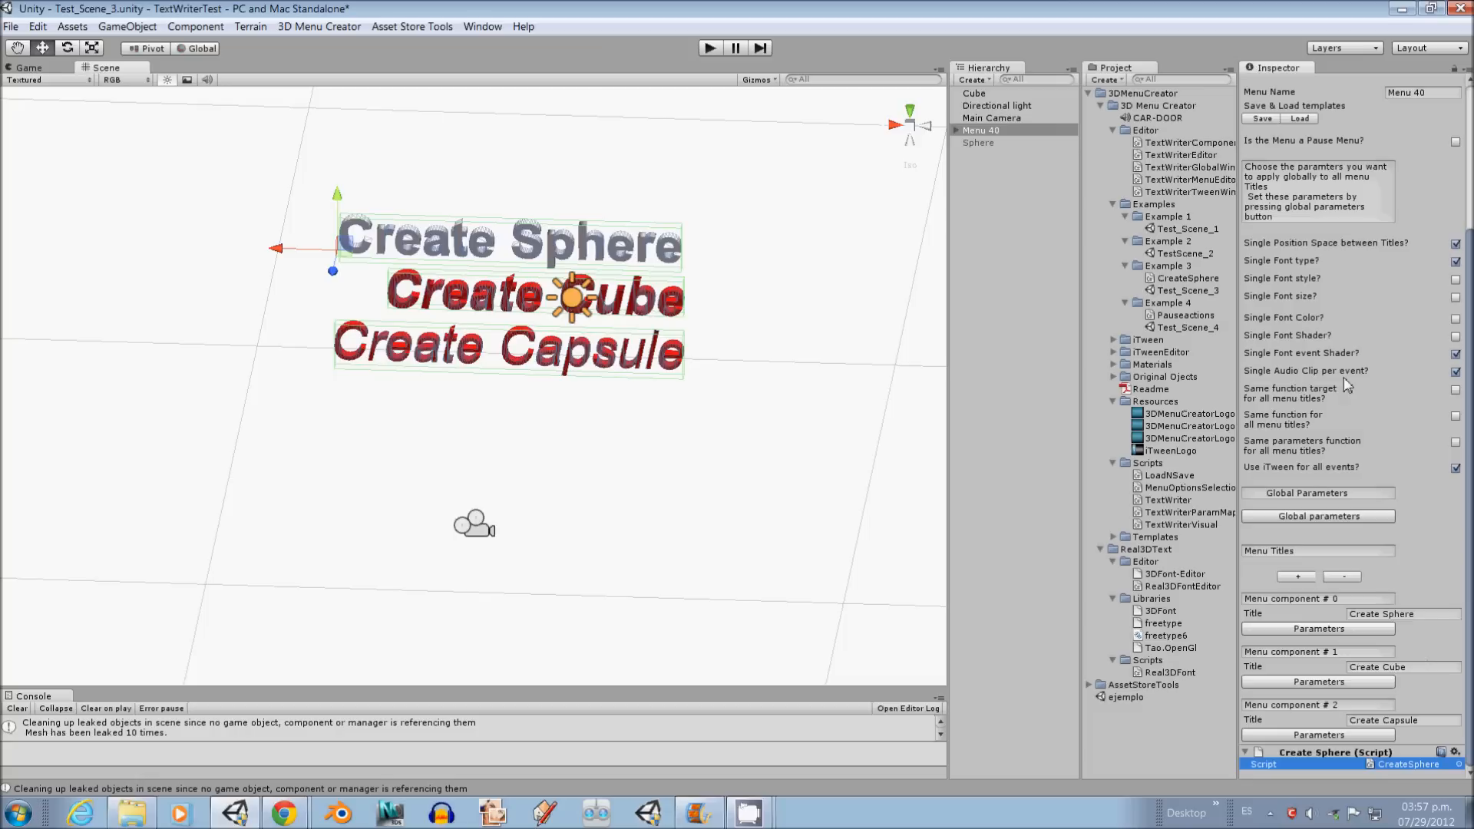
pyautogui.moveTo(1395, 233)
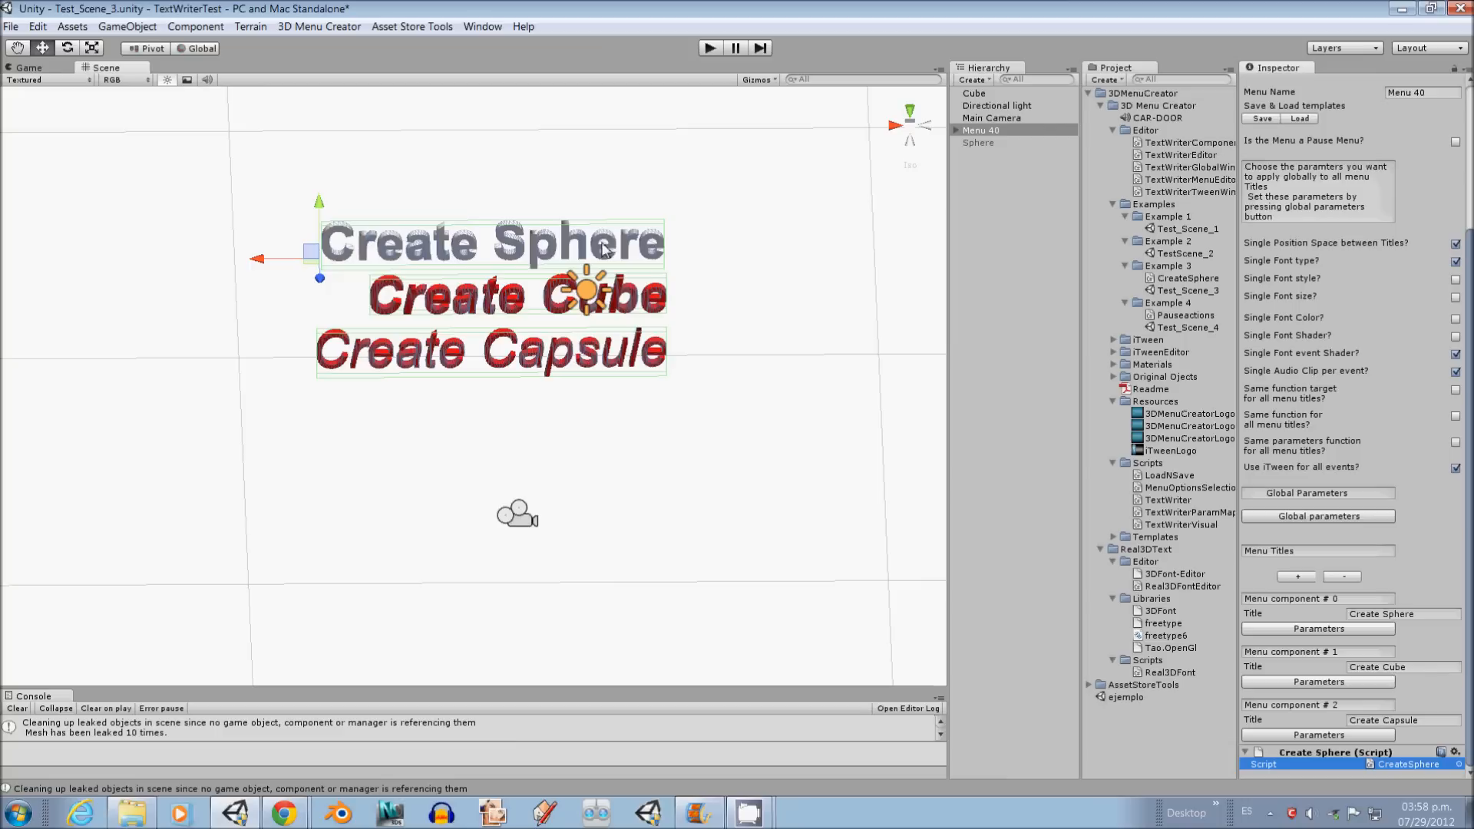
# Step: Show the Menu Title Parameters for Menu component #0, Create Sphere
pyautogui.click(1317, 628)
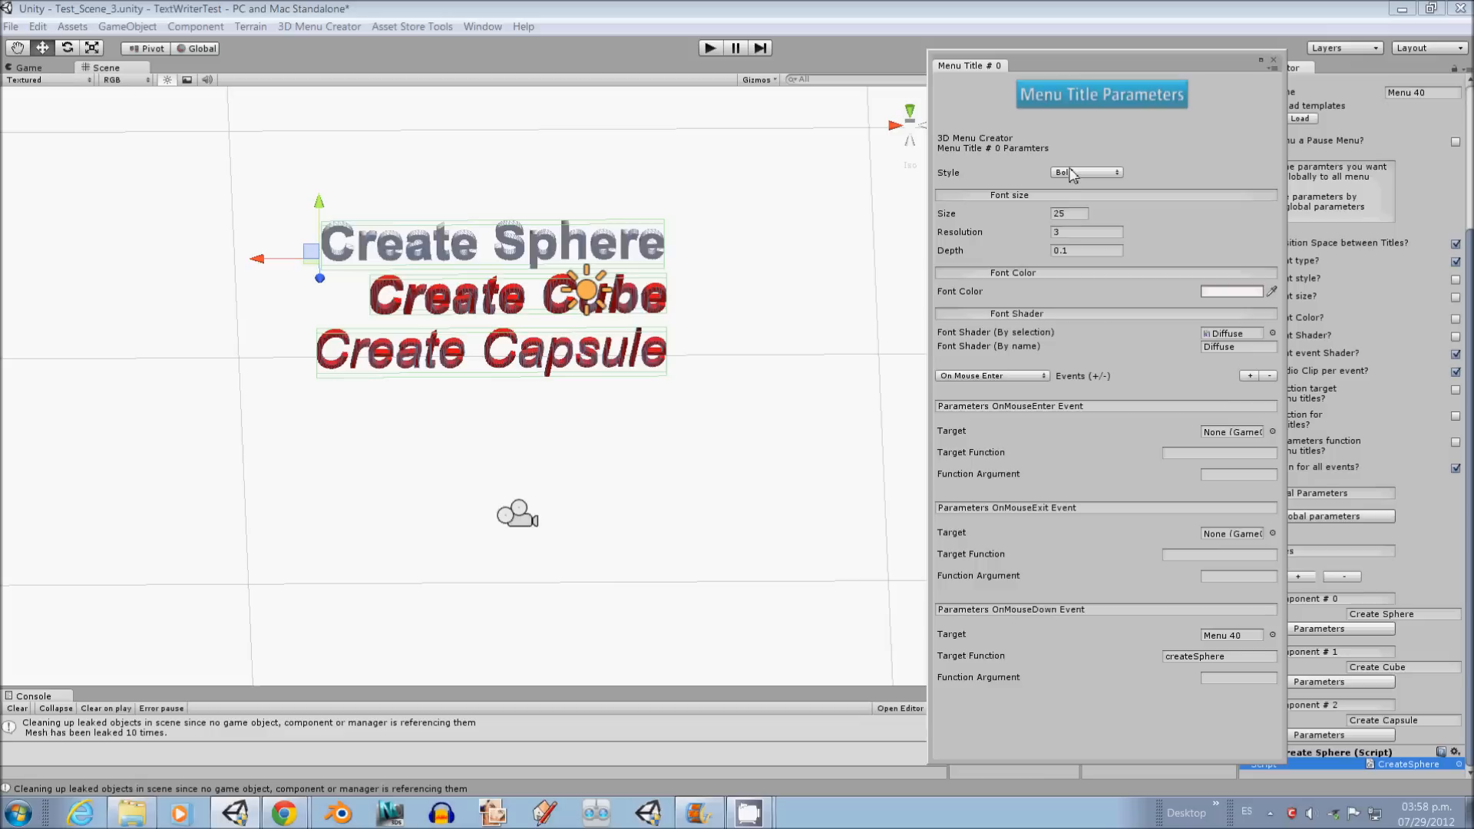
pyautogui.click(1085, 172)
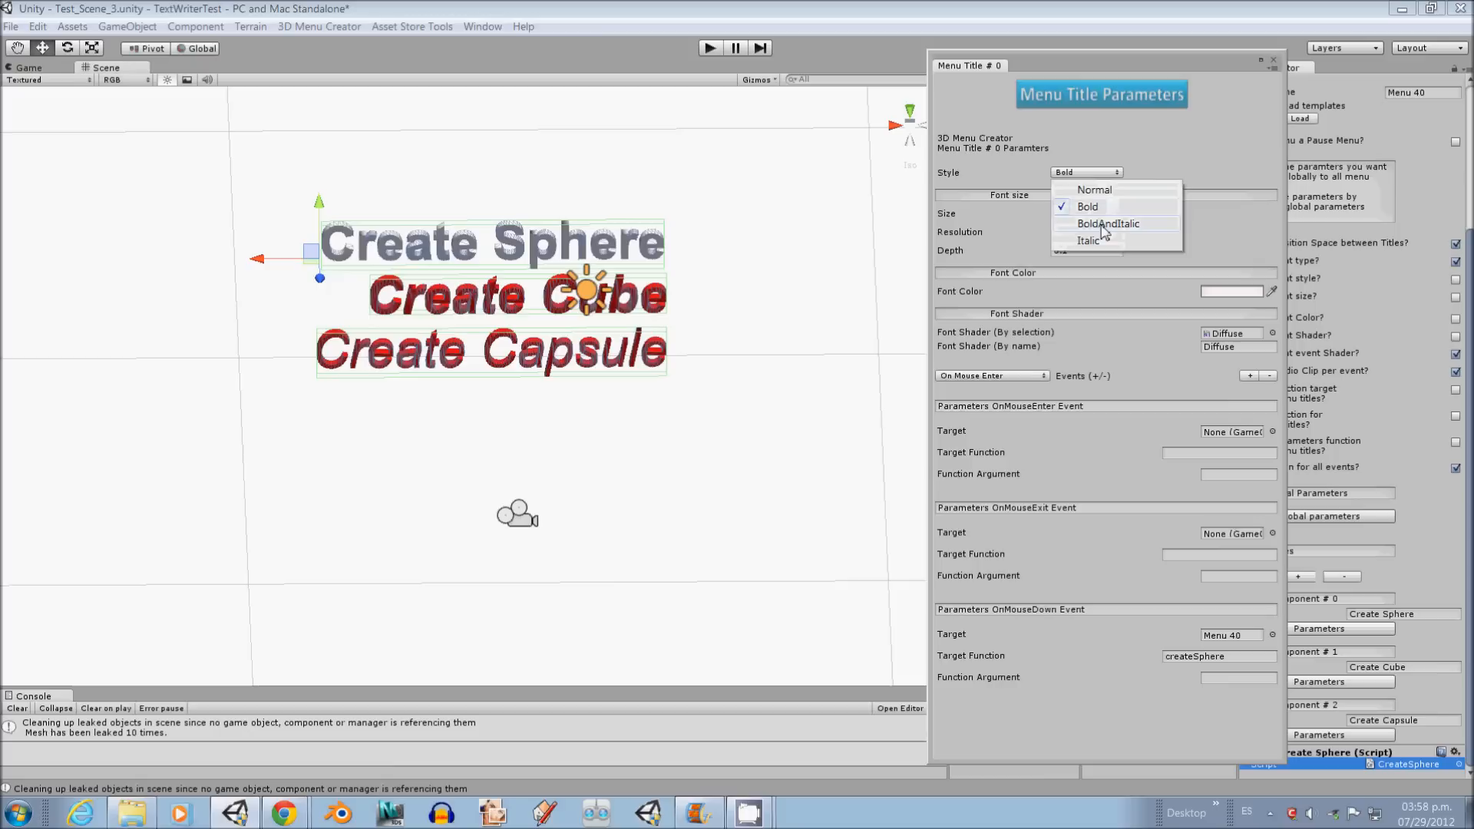
pyautogui.click(1107, 222)
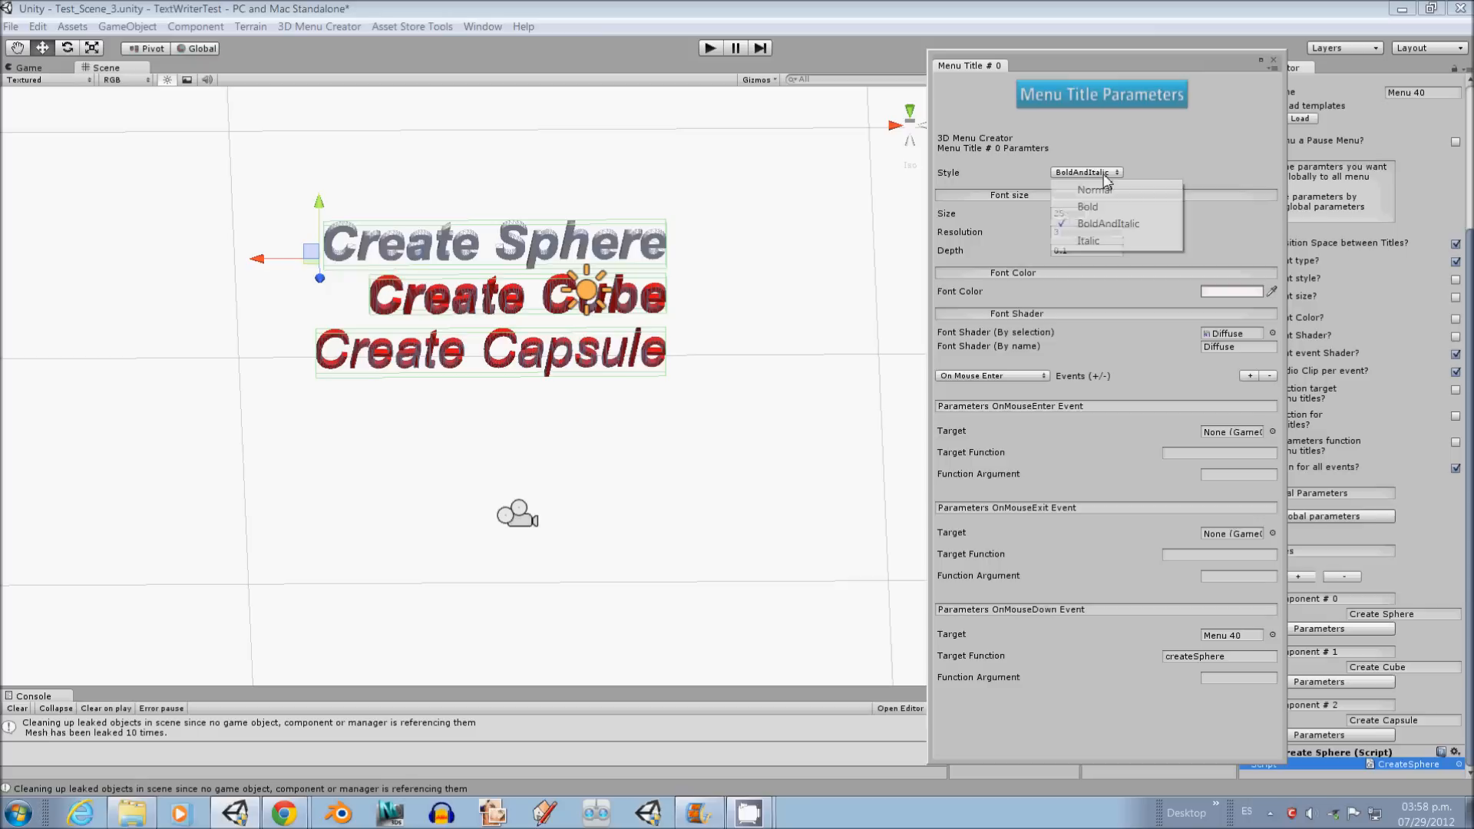
pyautogui.click(1087, 206)
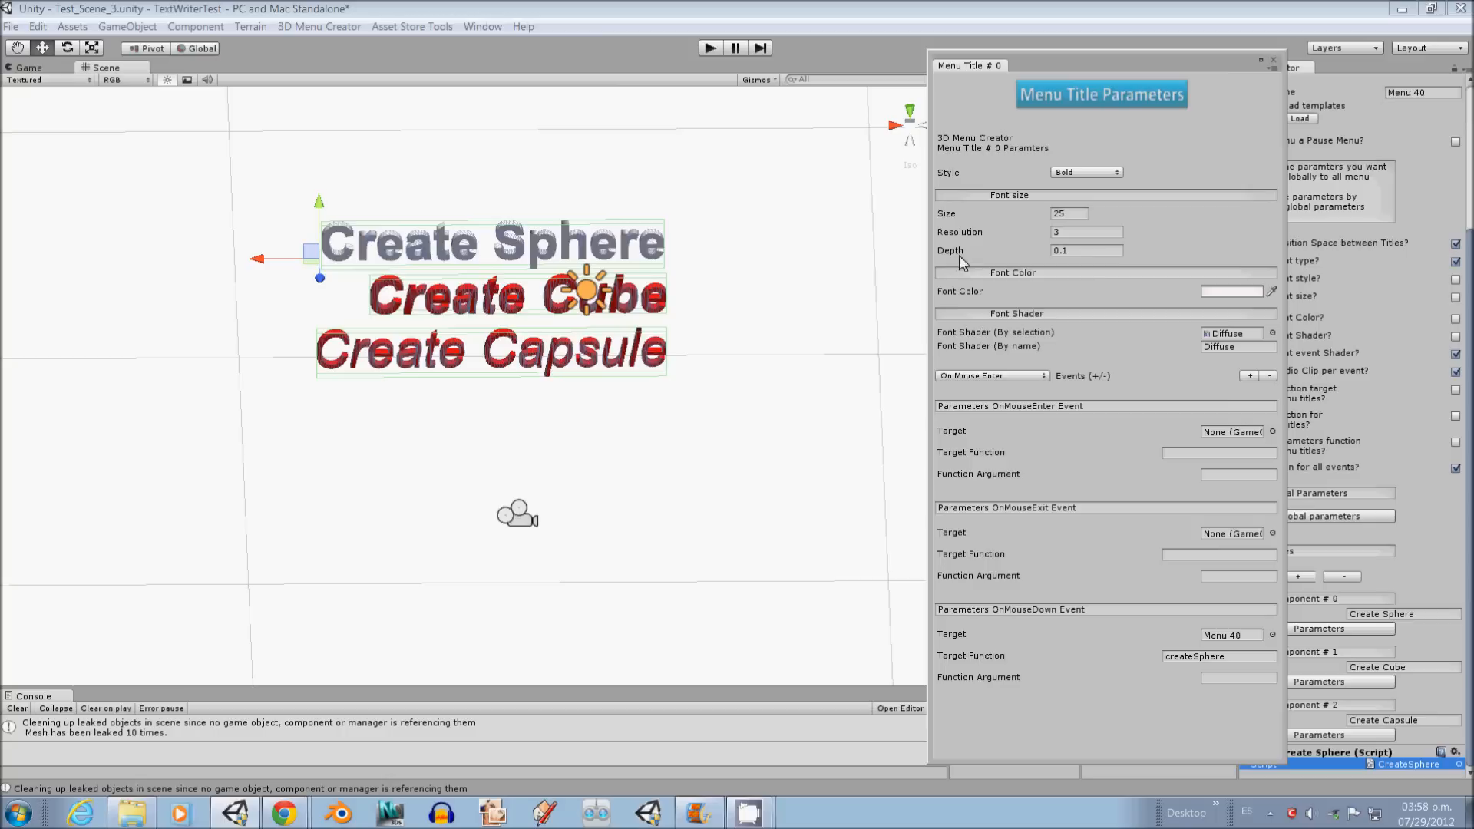
pyautogui.moveTo(1125, 294)
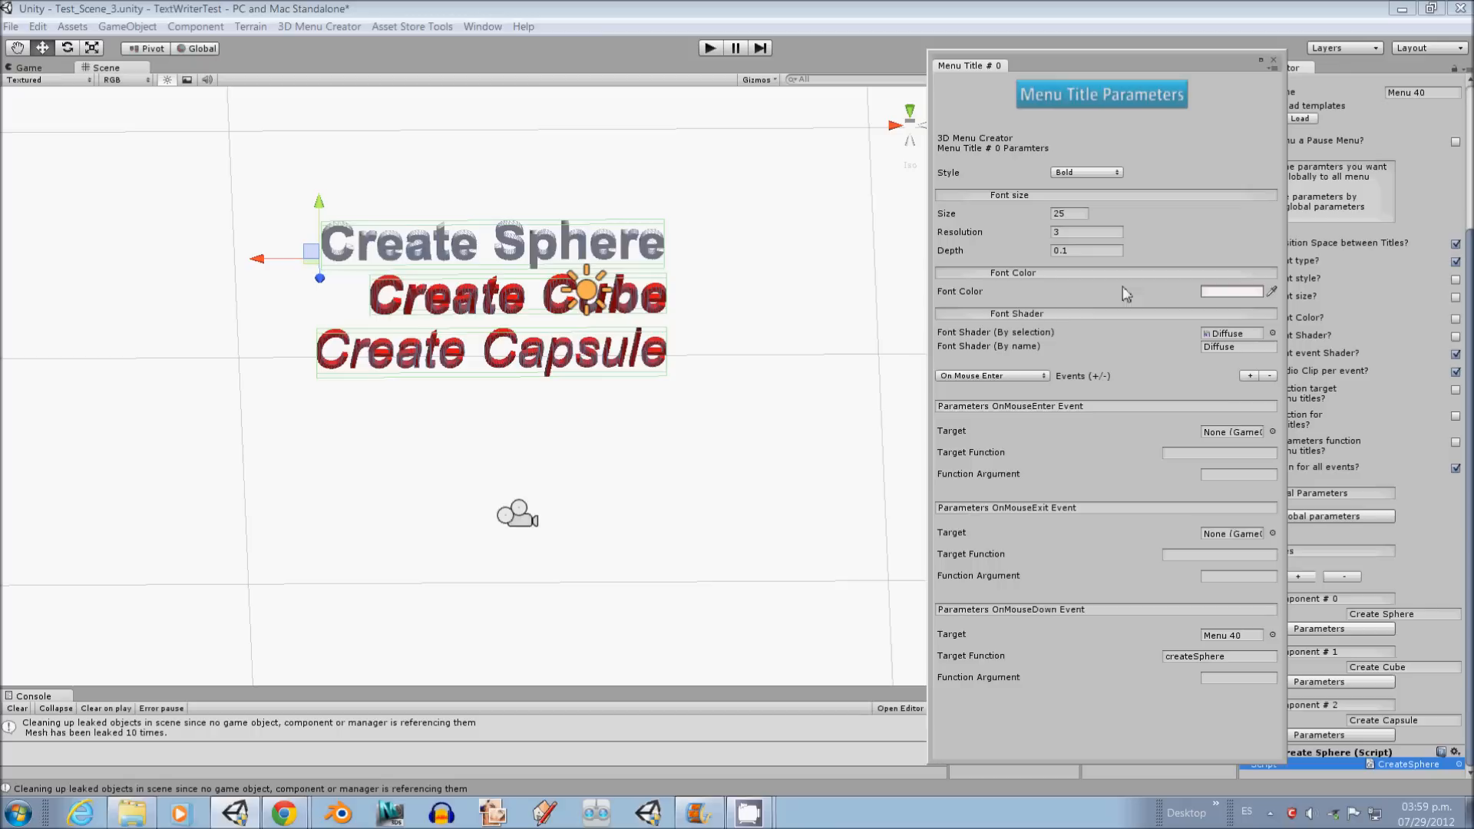
pyautogui.click(1233, 292)
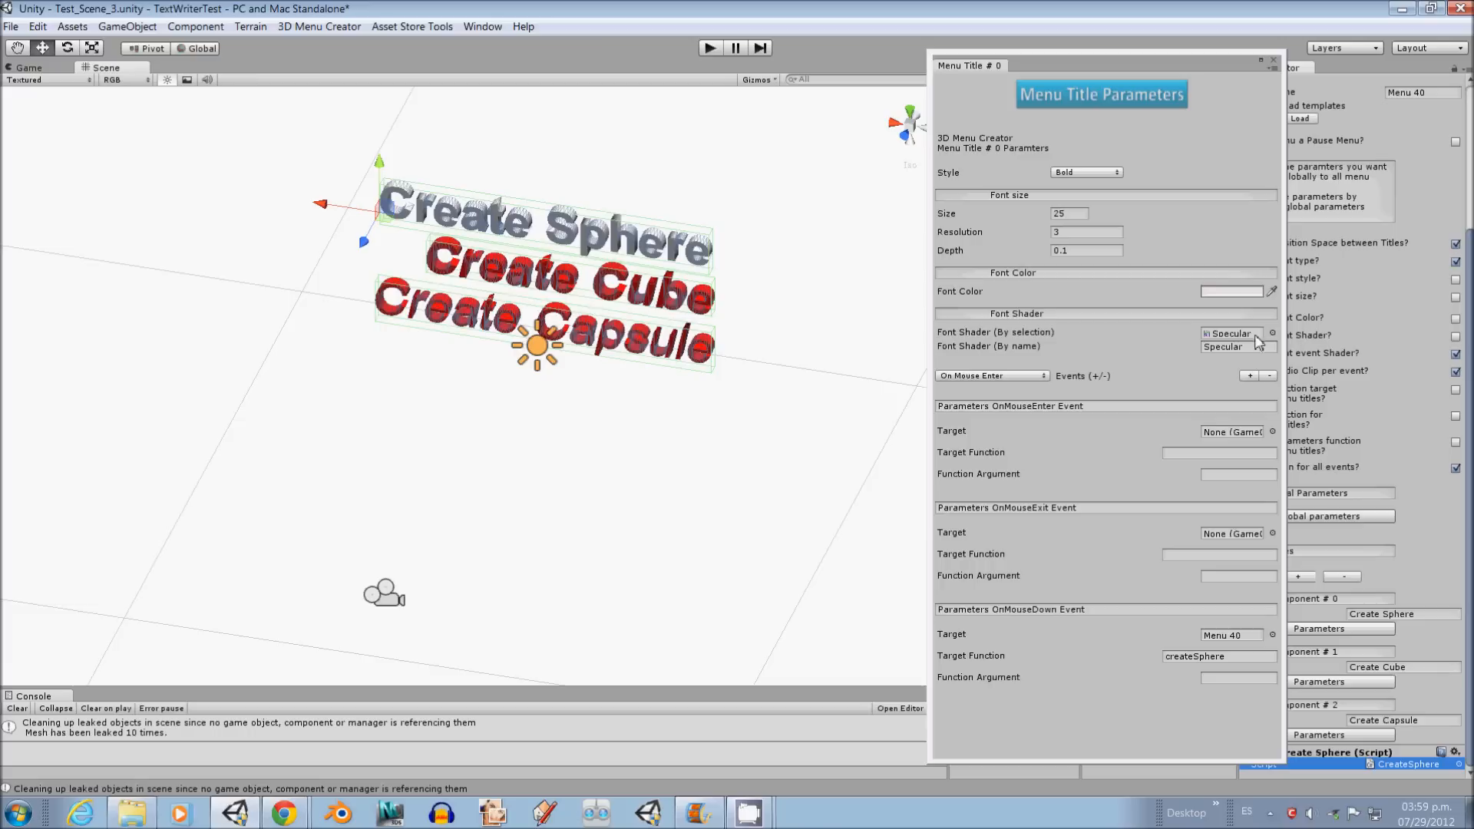
pyautogui.click(1235, 333)
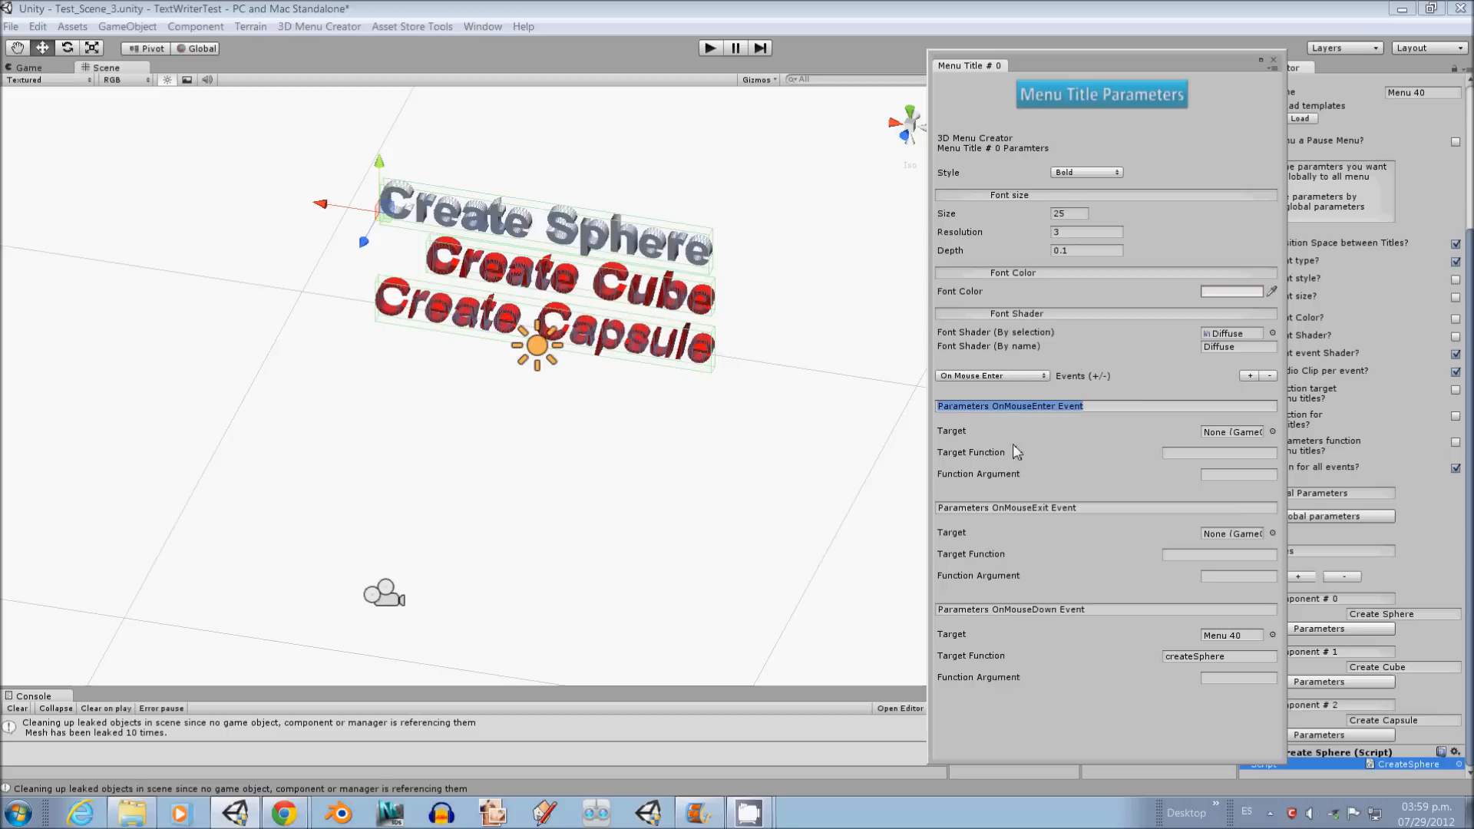
pyautogui.moveTo(1088, 626)
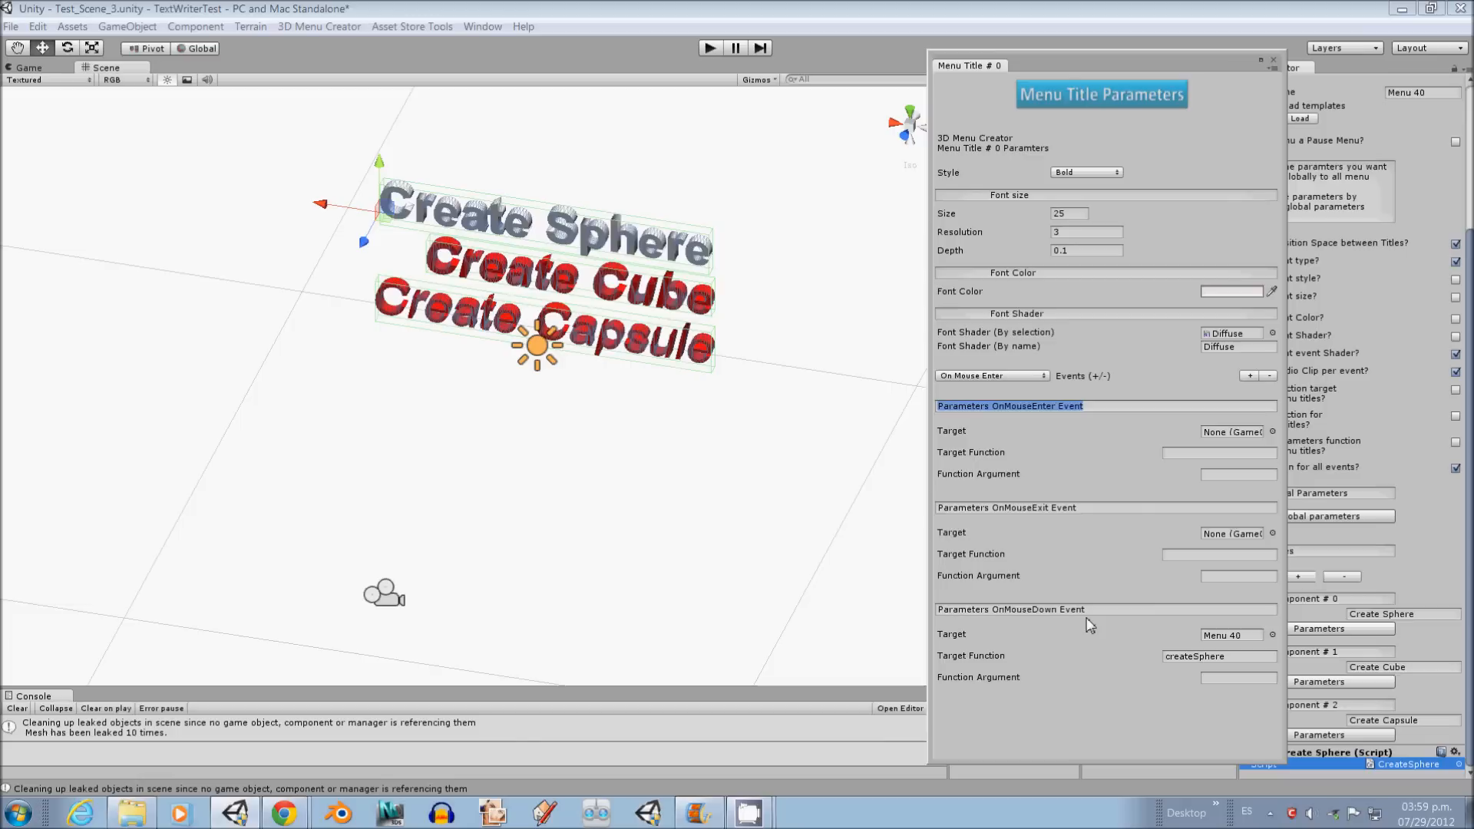
pyautogui.click(1217, 656)
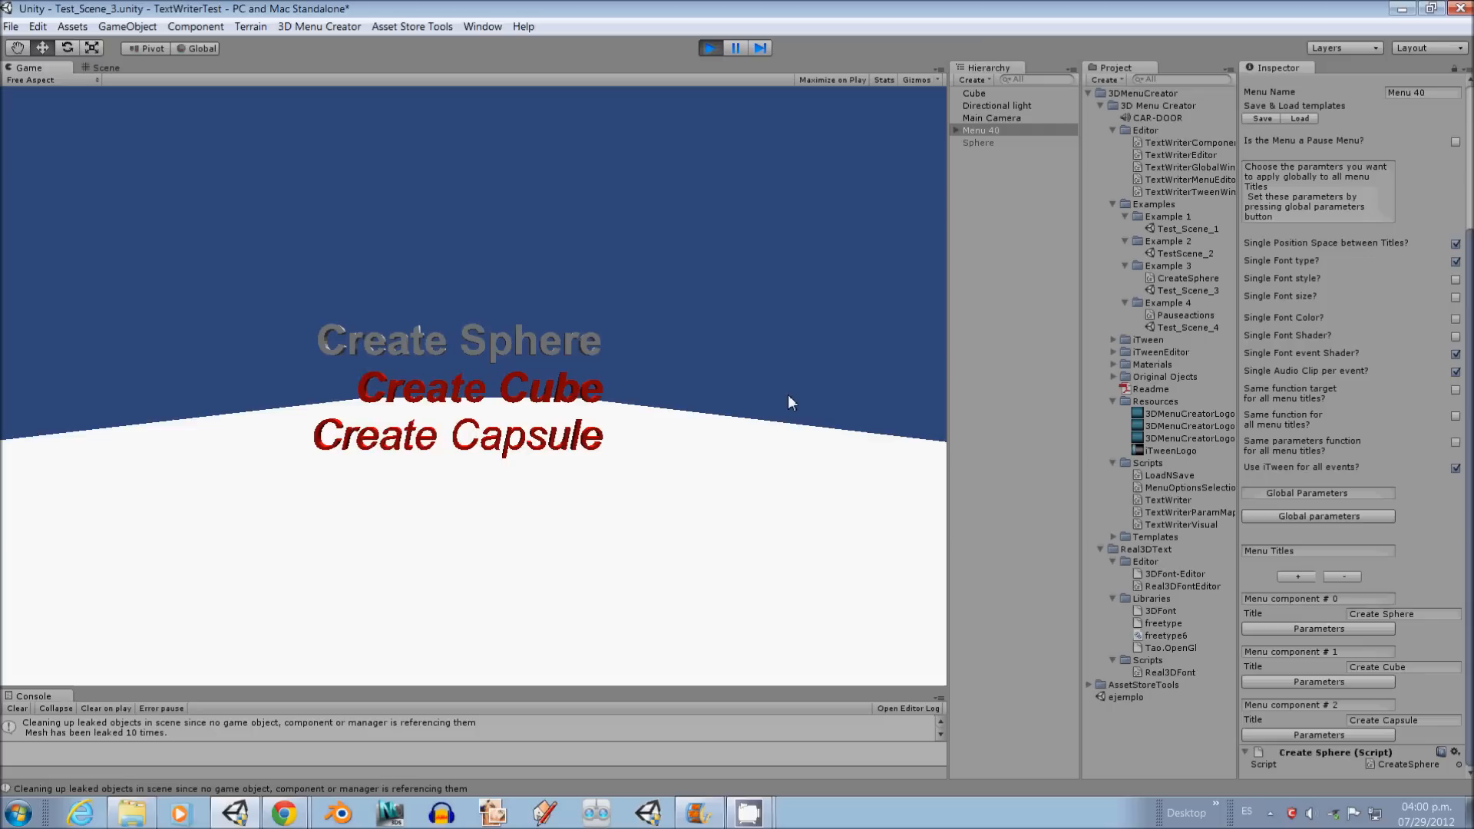
# Step: Spawn spheres by hitting the Create Sphere title in the running Game view
pyautogui.click(457, 339)
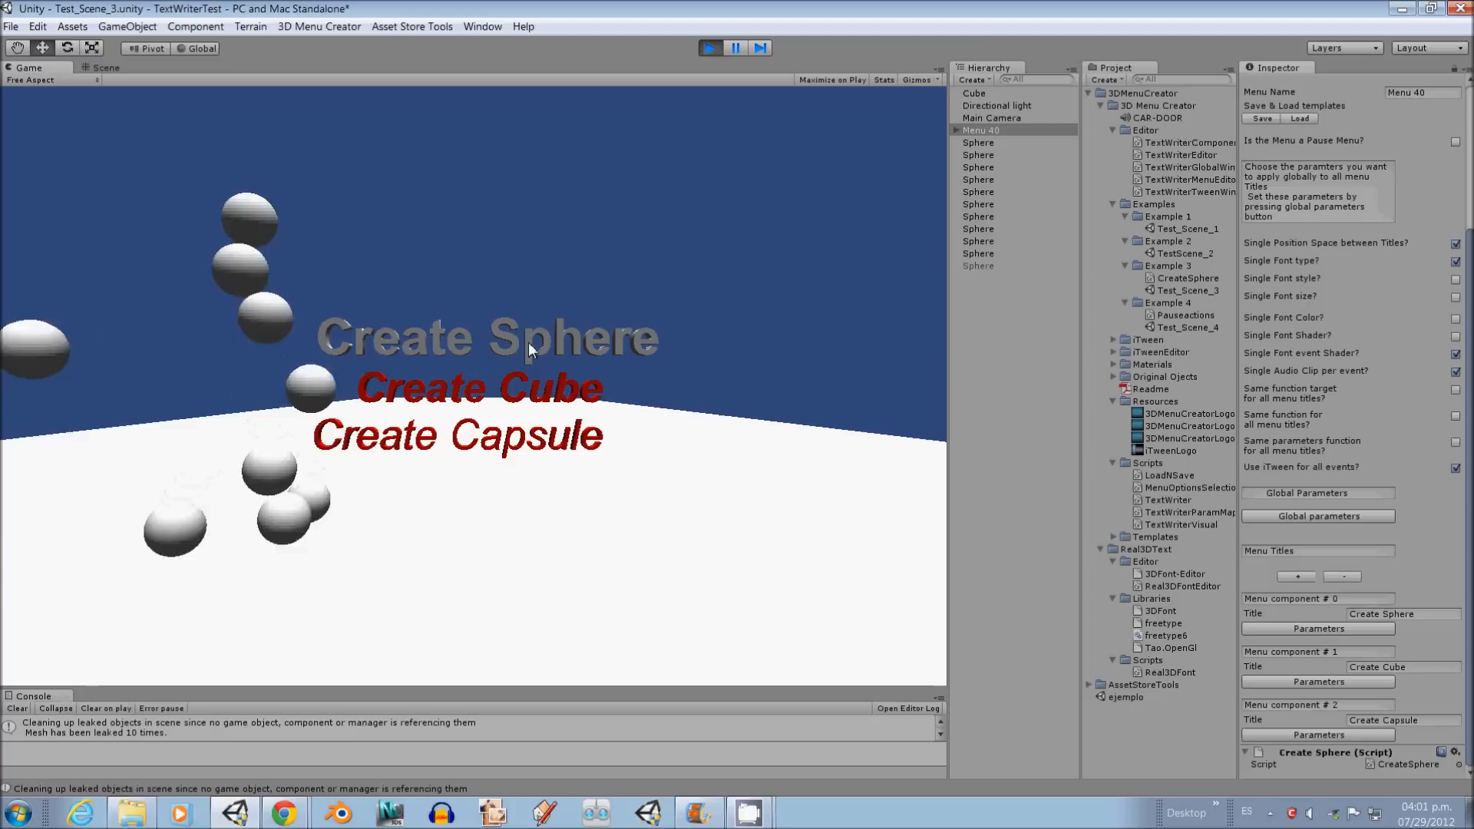